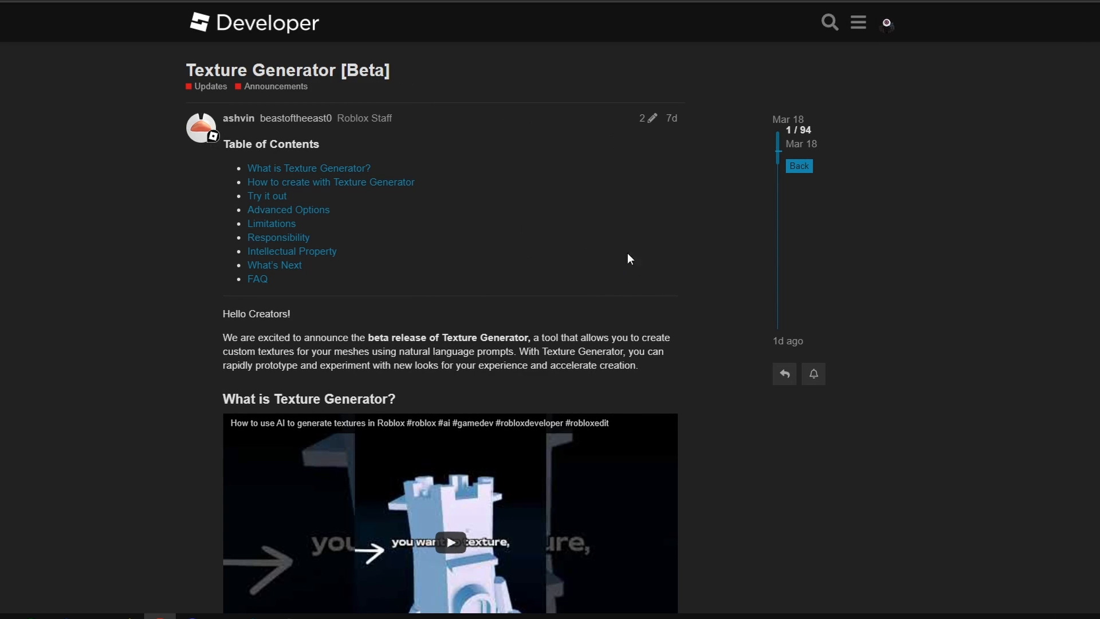
pyautogui.moveTo(180, 70)
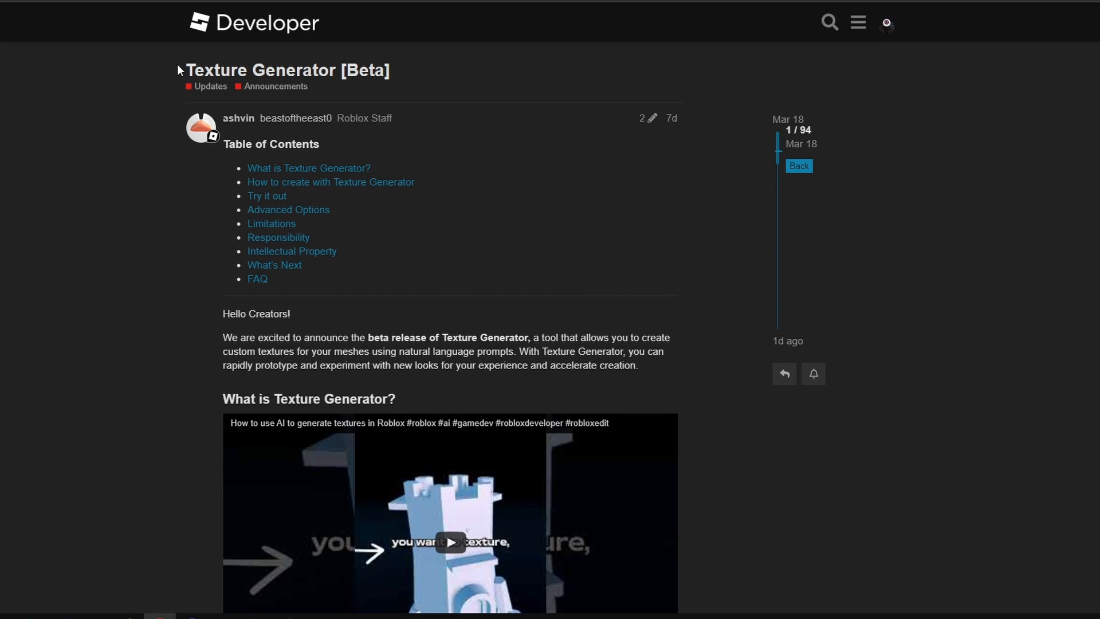
pyautogui.moveTo(421, 124)
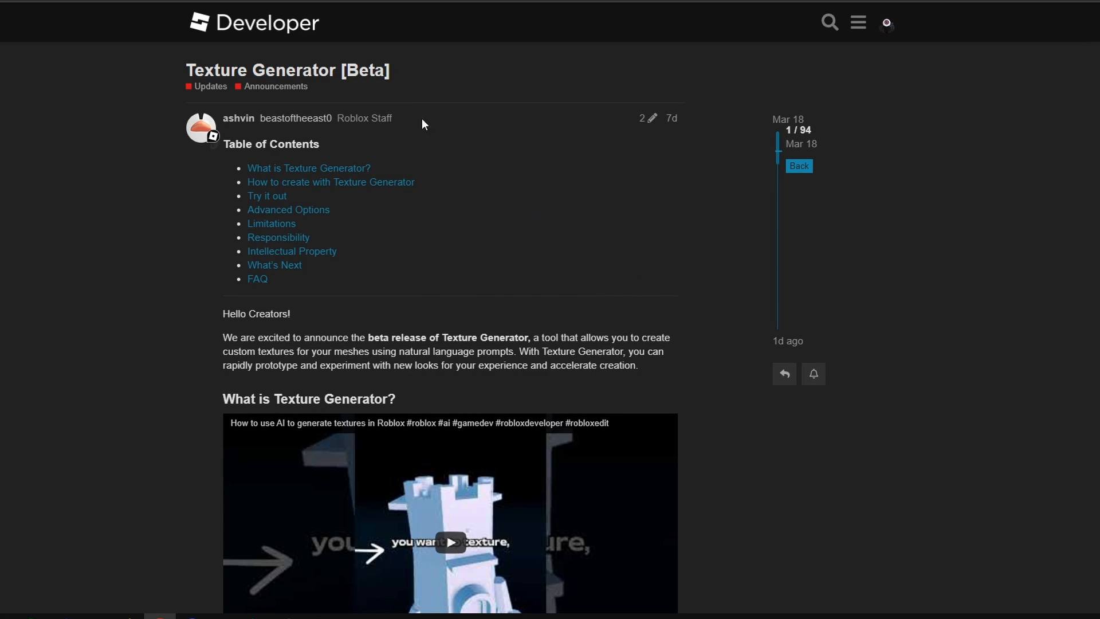
# Step: Scroll down the Texture Generator [Beta] post and start the embedded YouTube demo video
pyautogui.scroll(-3)
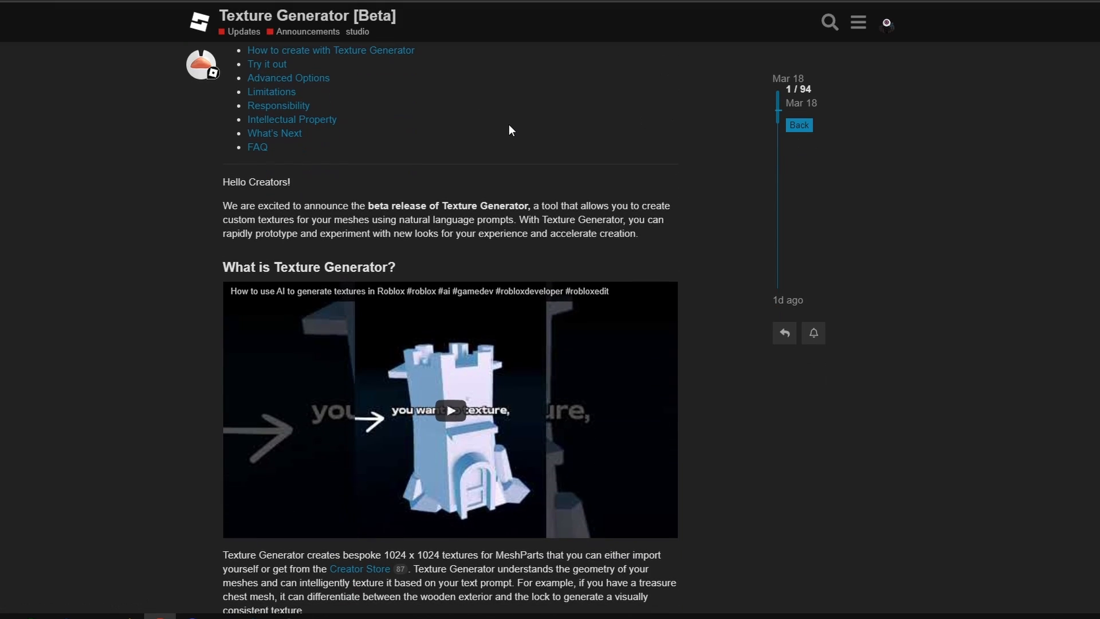
pyautogui.scroll(-3)
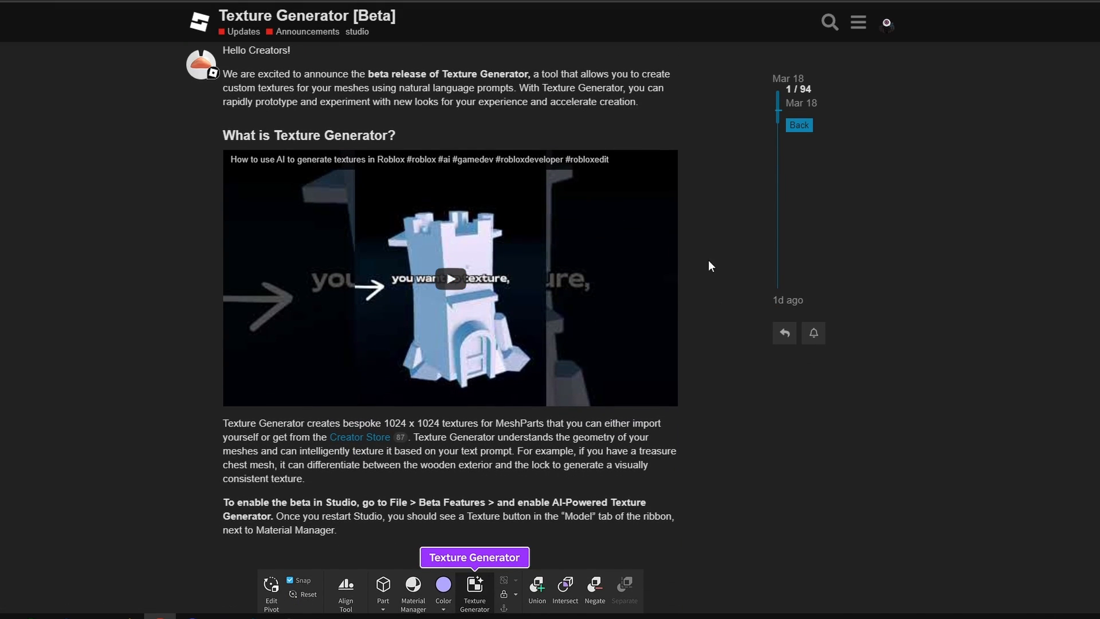
pyautogui.scroll(-3)
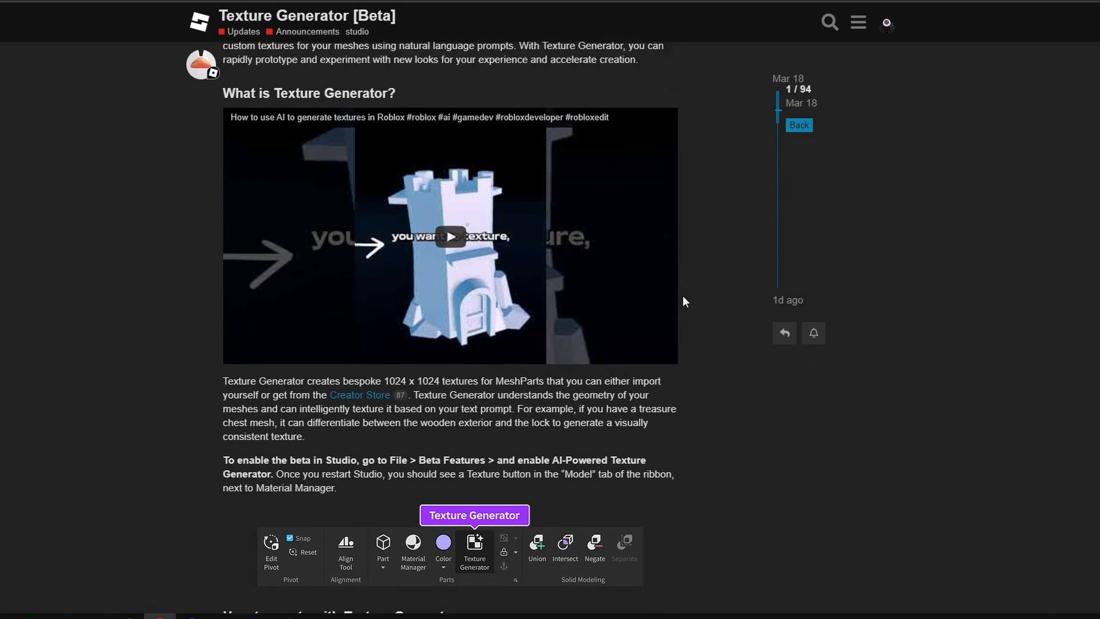
pyautogui.scroll(-3)
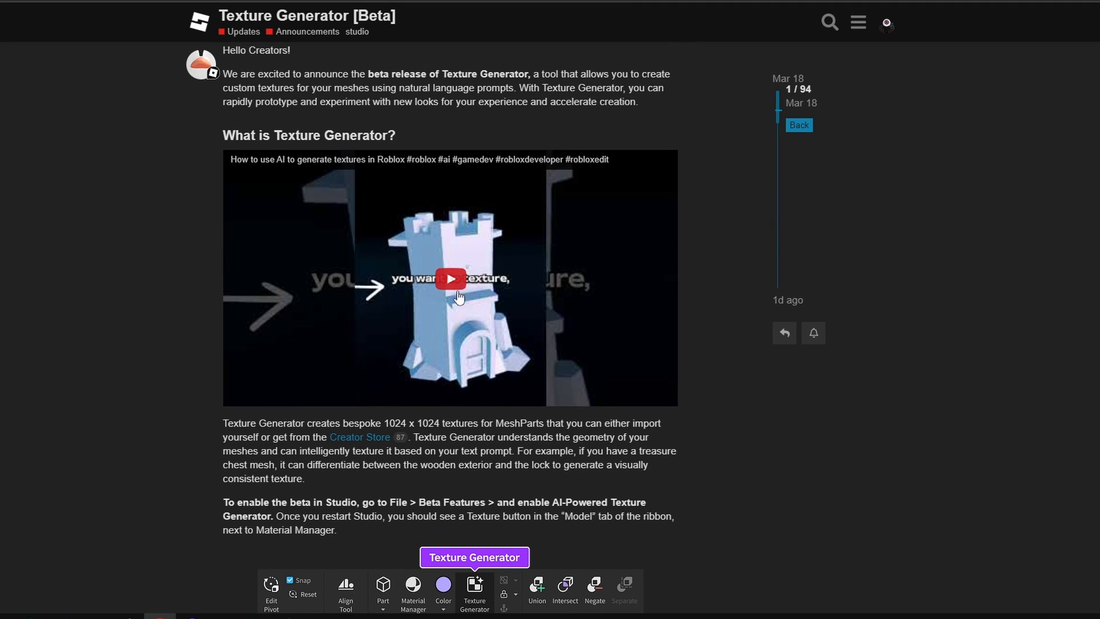
pyautogui.click(449, 278)
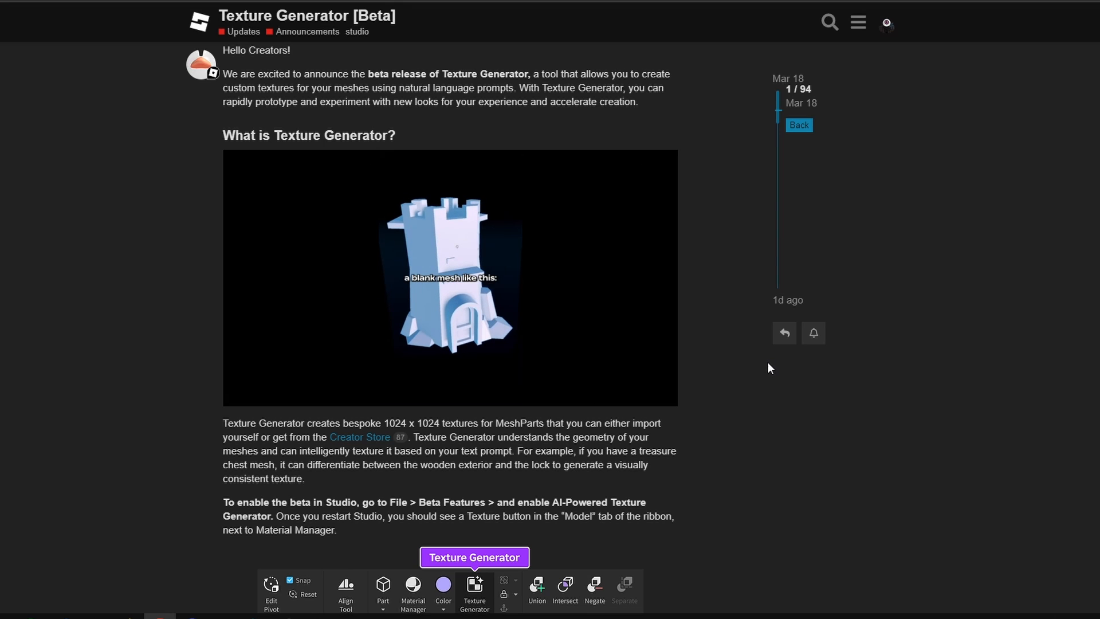
pyautogui.click(449, 277)
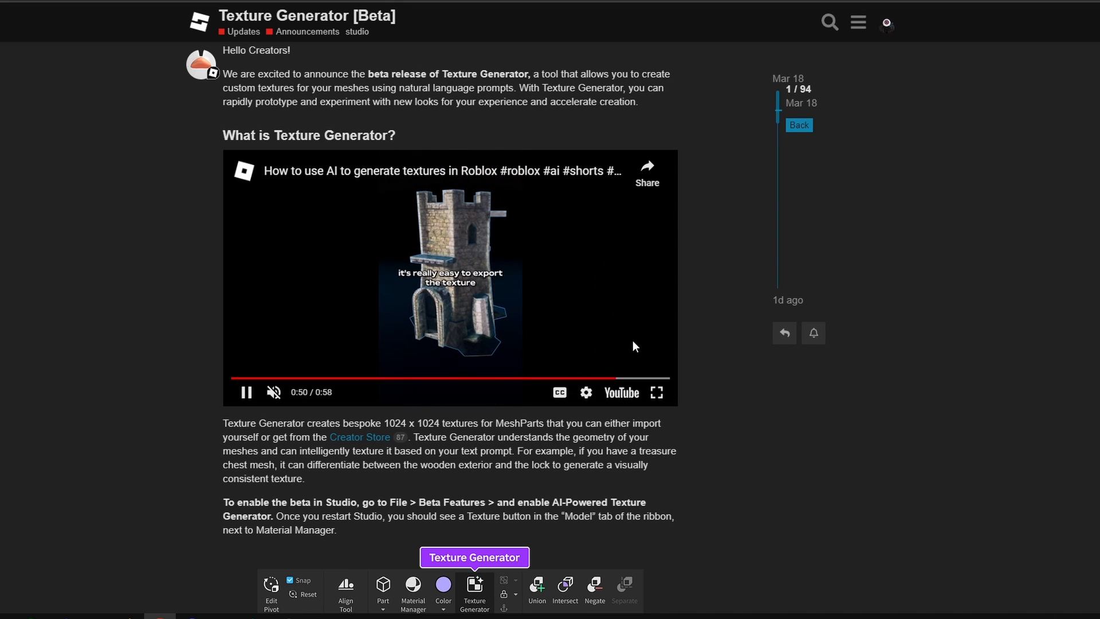
# Step: Read through the rest of the announcement body toward the FAQ section
pyautogui.scroll(-3)
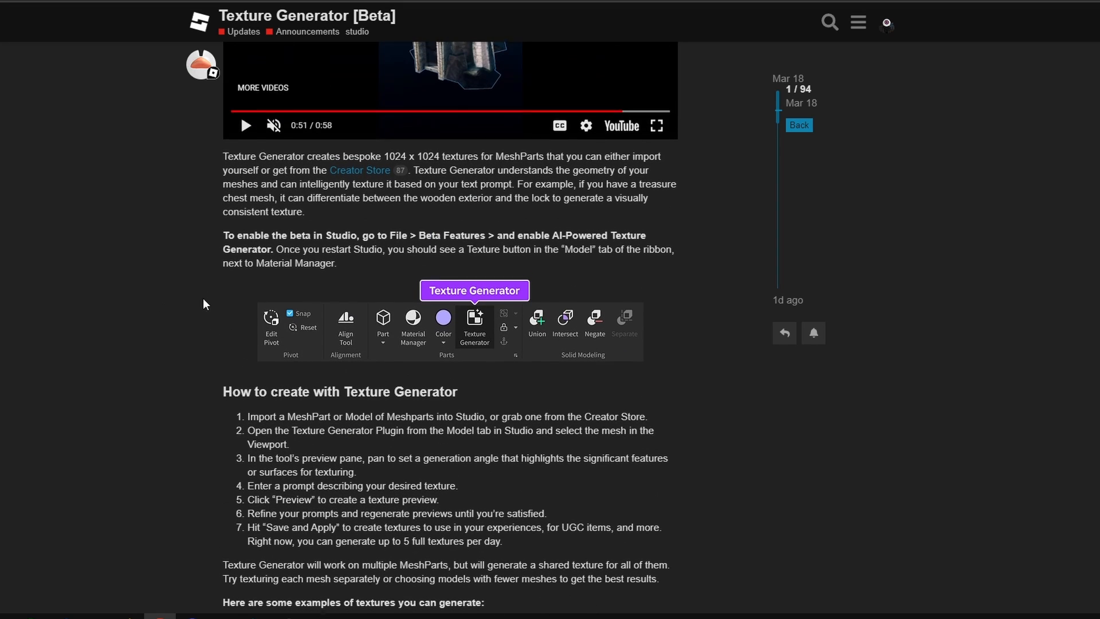
pyautogui.scroll(-3)
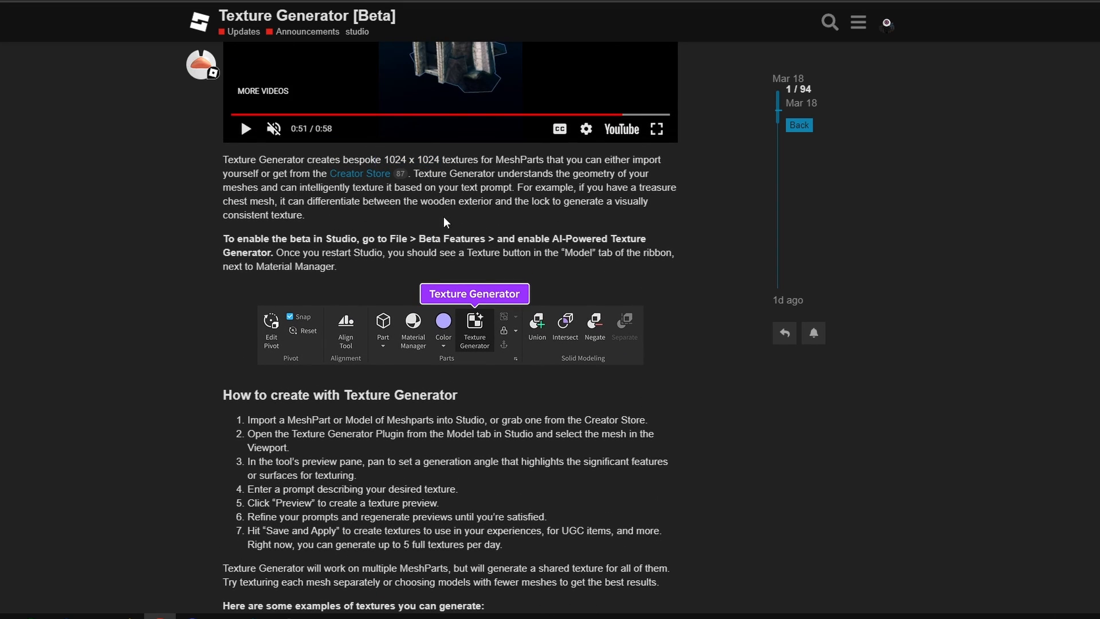
pyautogui.moveTo(439, 162)
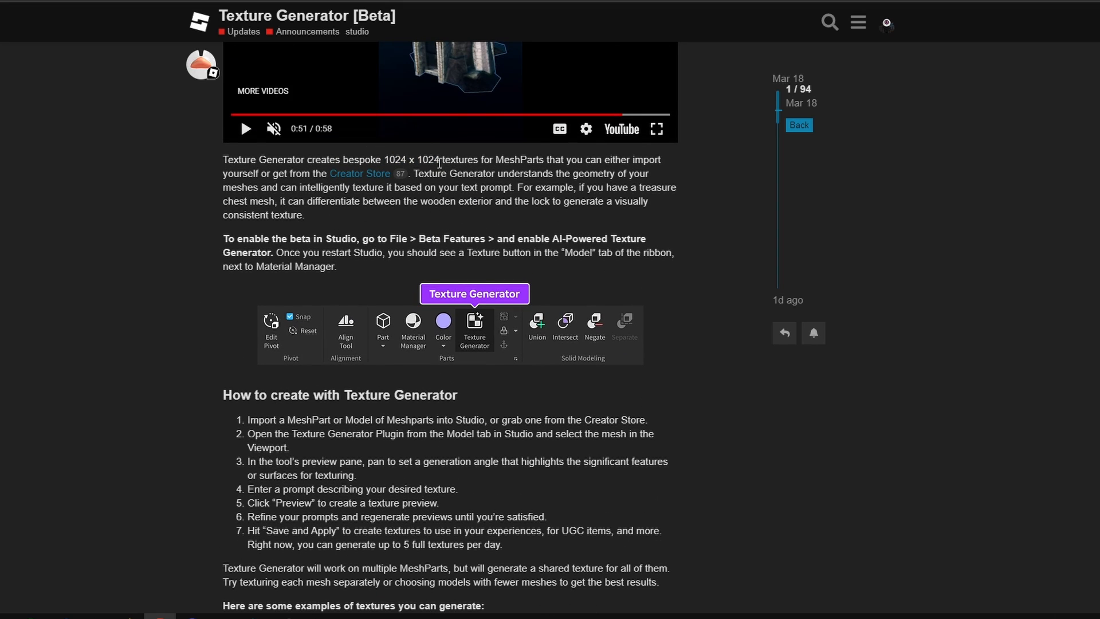
pyautogui.scroll(-3)
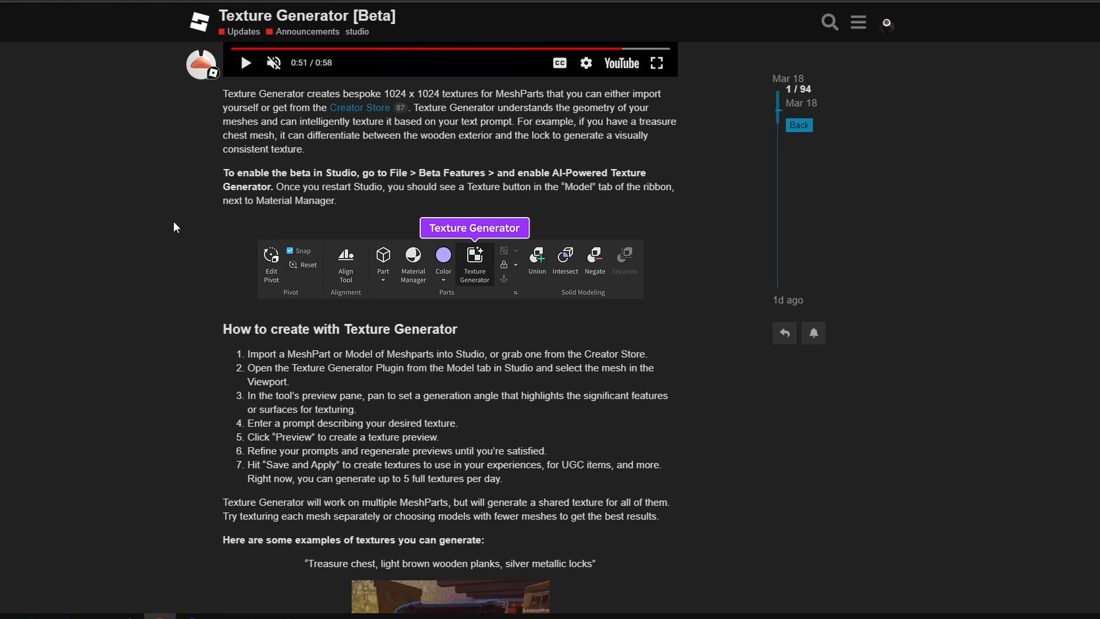
pyautogui.scroll(-3)
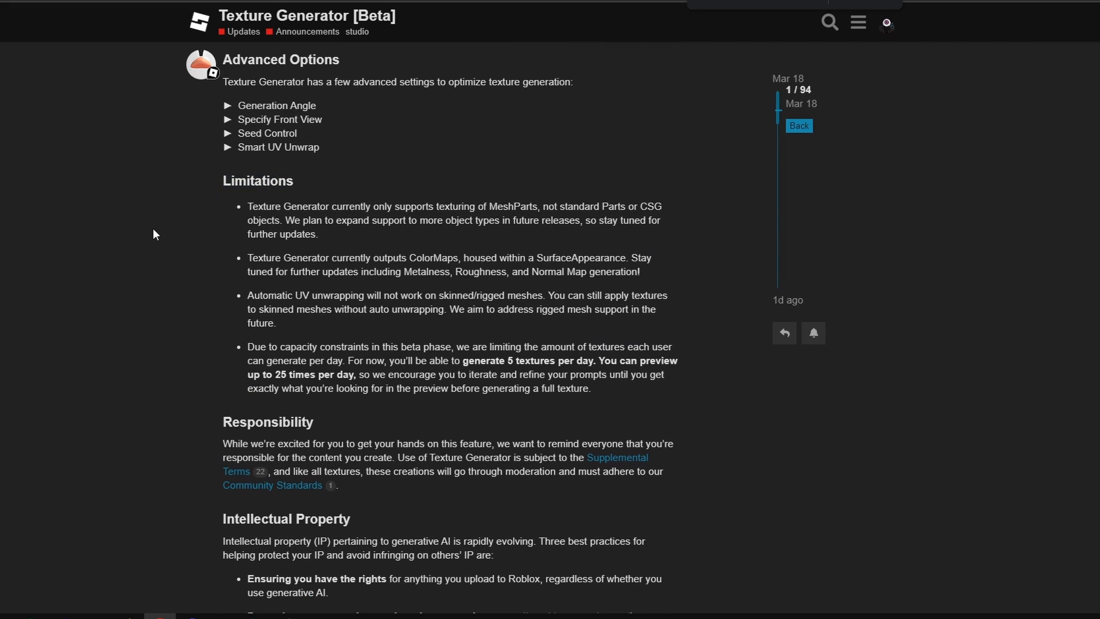
pyautogui.moveTo(242, 386)
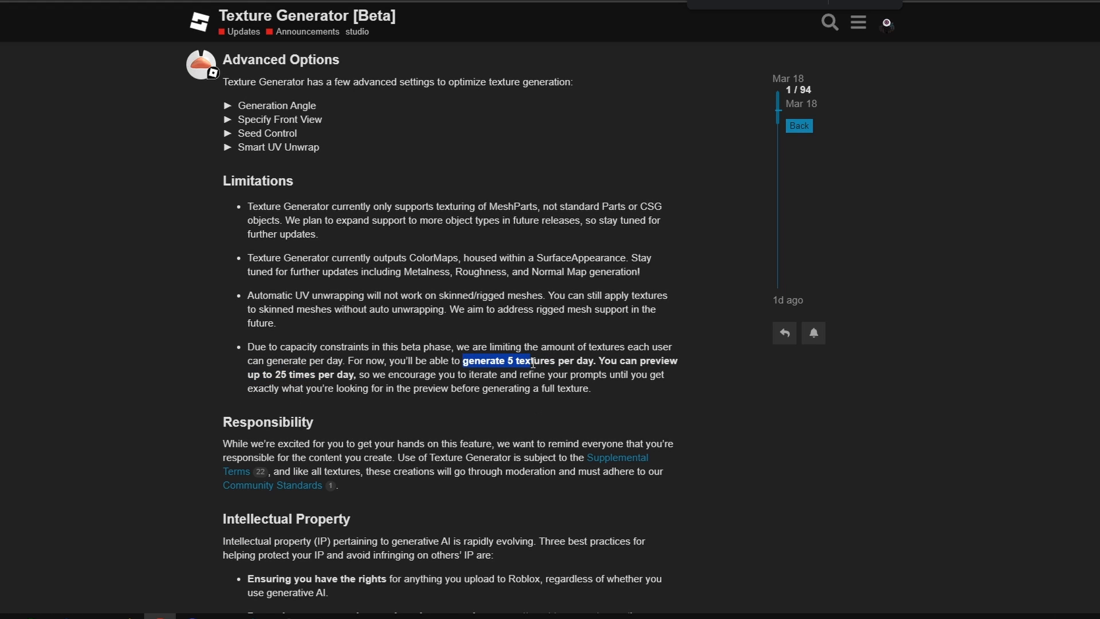
pyautogui.scroll(3)
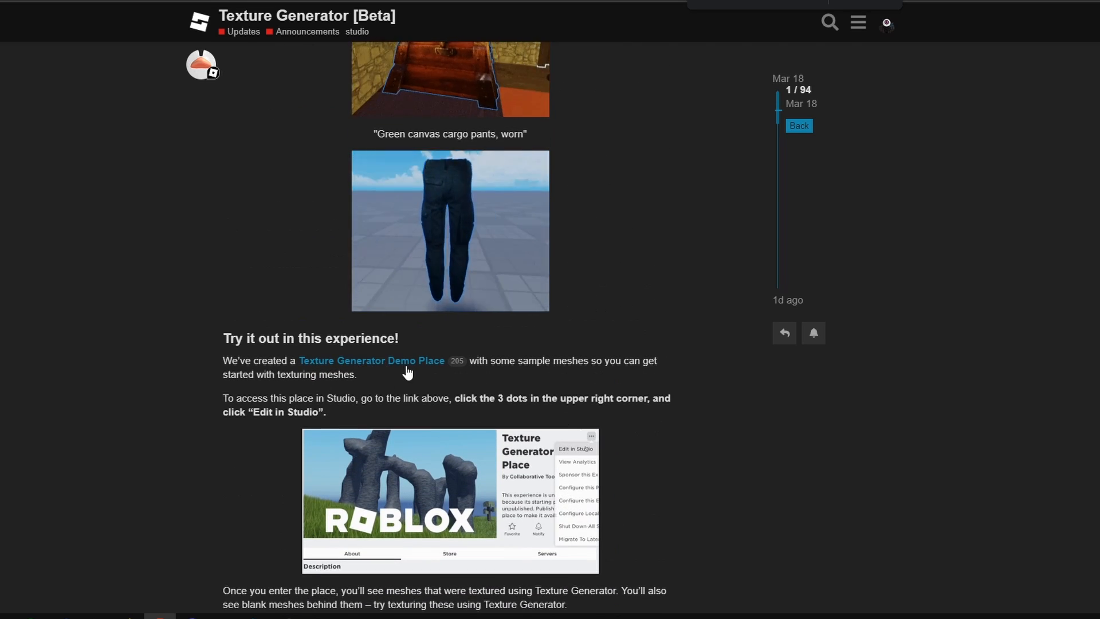
pyautogui.scroll(3)
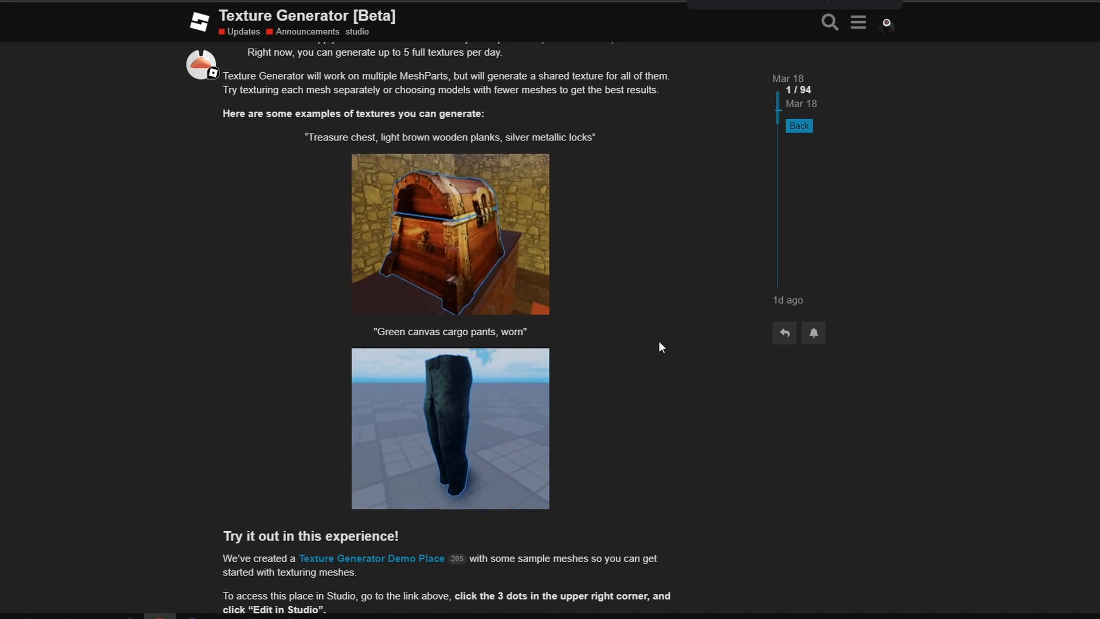
# Step: Expand 'Click here to view the FAQ!' to show the answers on limits, supported objects and PBR
pyautogui.scroll(-3)
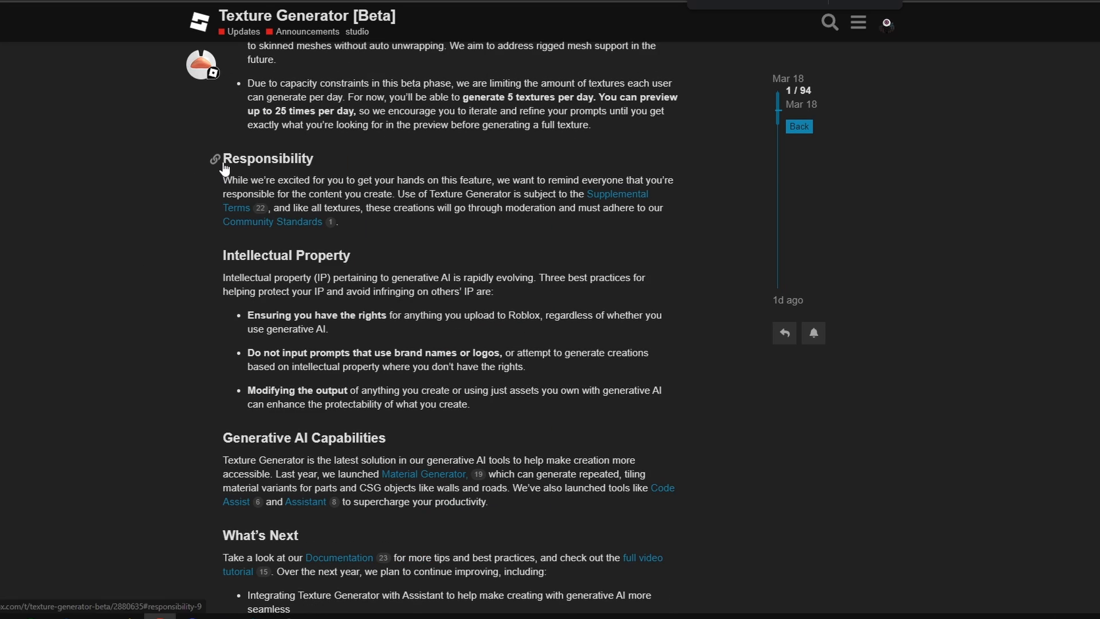
pyautogui.scroll(-3)
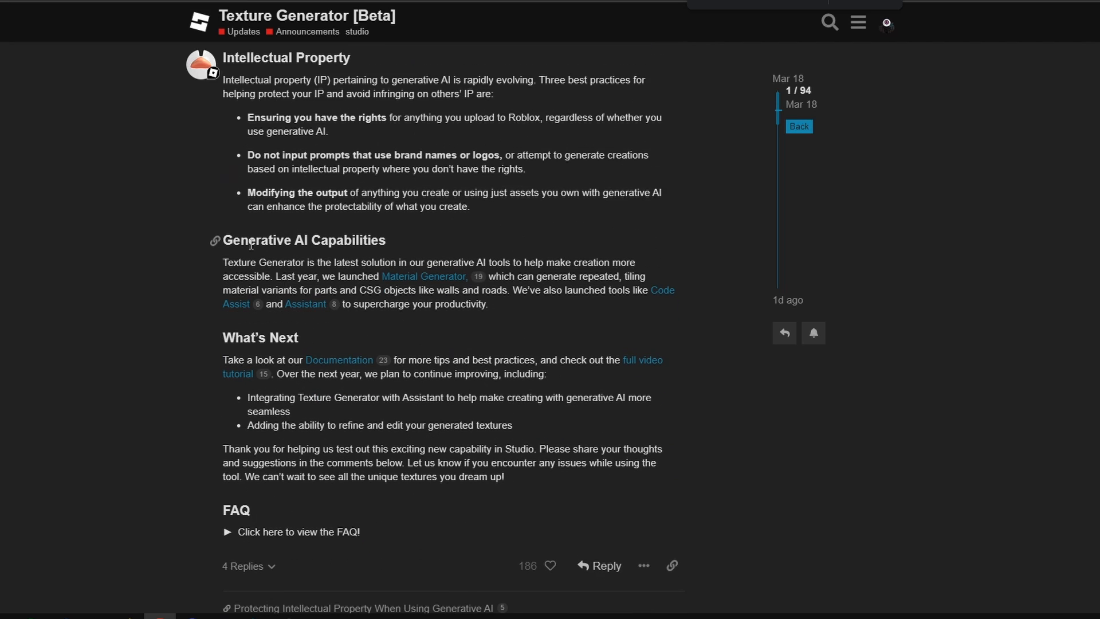
pyautogui.scroll(-3)
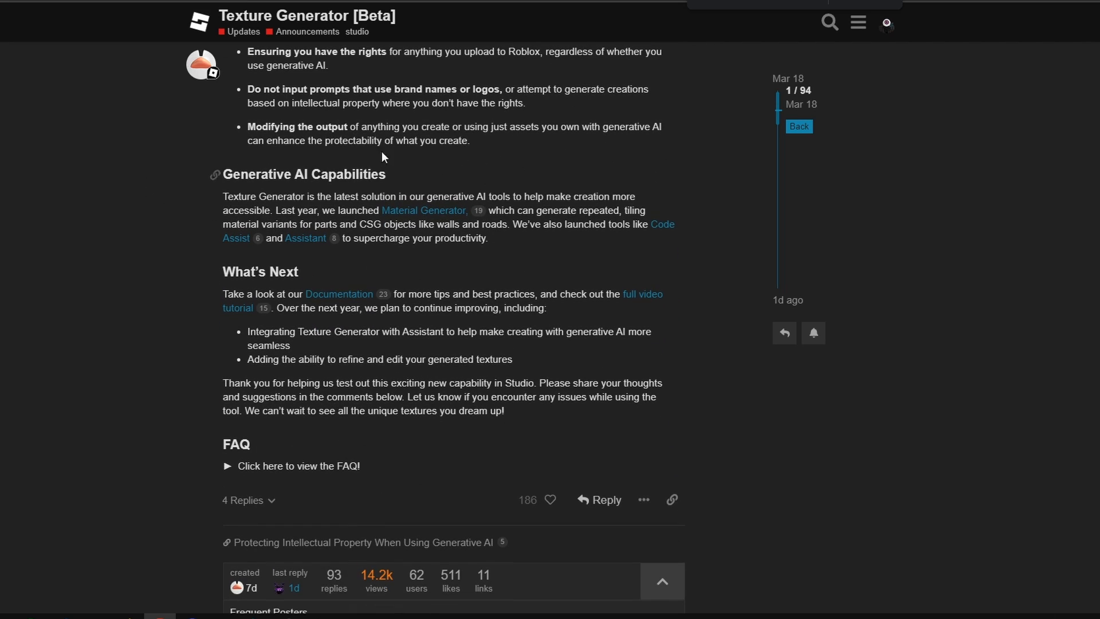
pyautogui.click(228, 466)
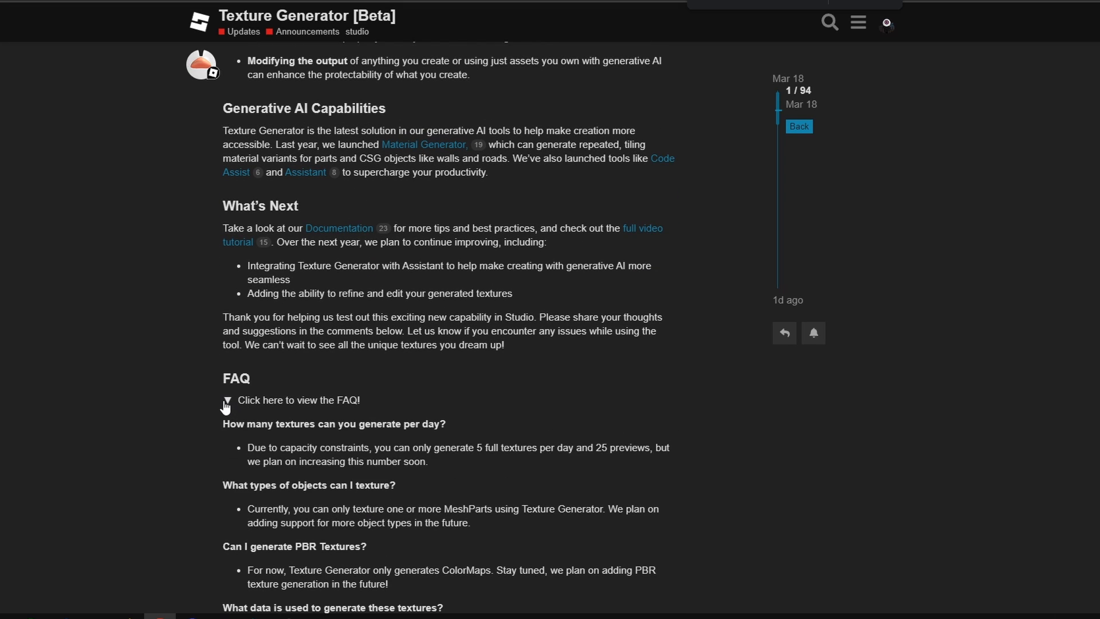
pyautogui.scroll(-3)
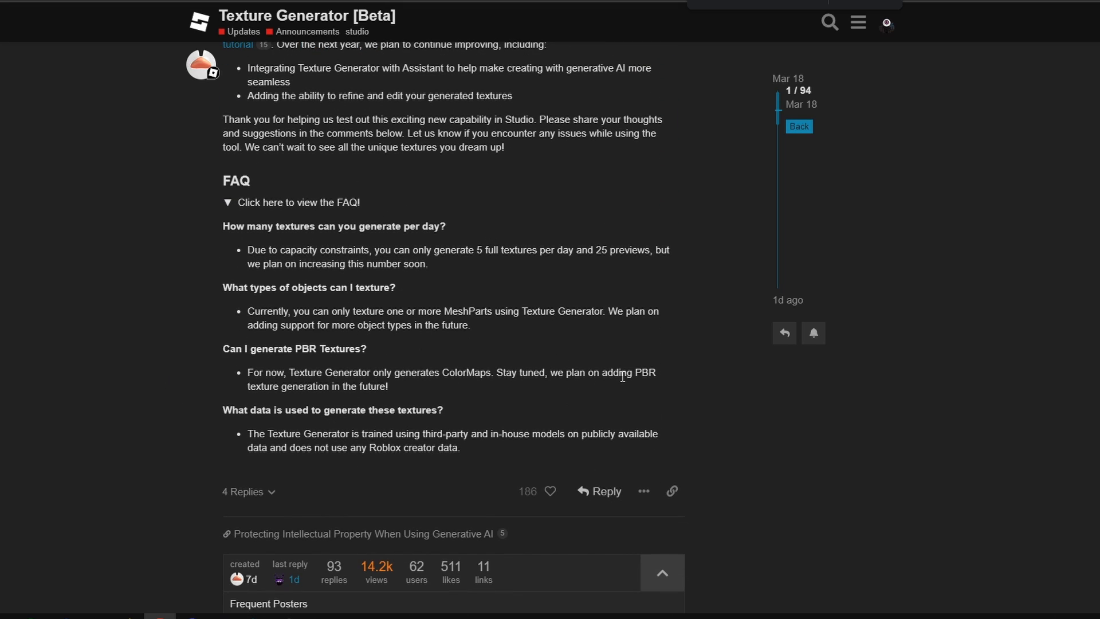
pyautogui.moveTo(505, 280)
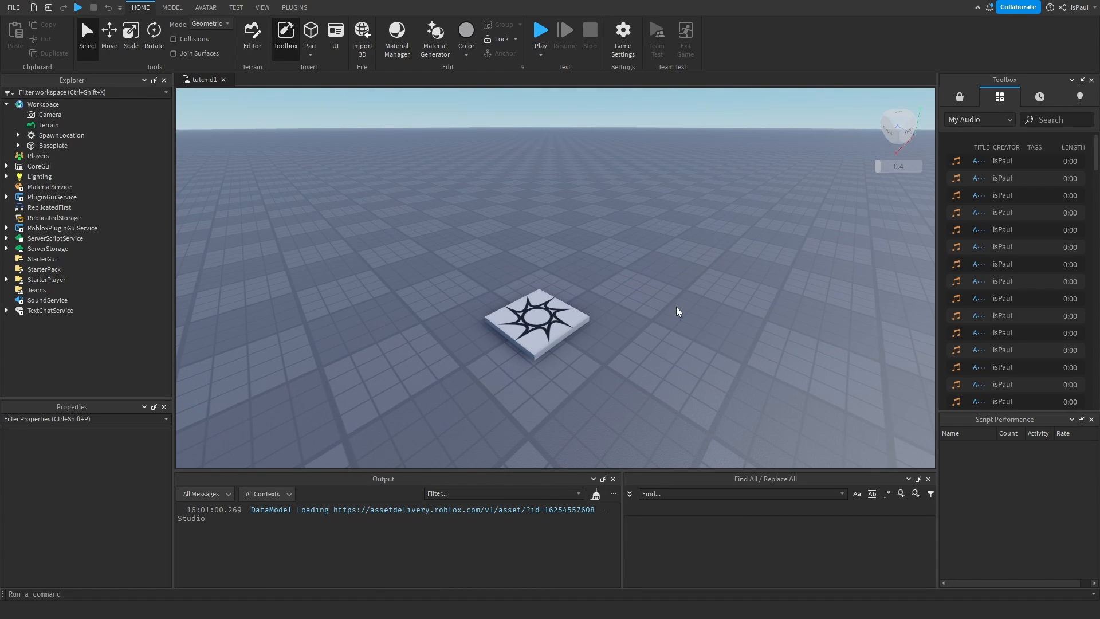
# Step: Enable the AI-Powered Texture Generator in File > Beta Features and let Studio reload
pyautogui.click(11, 7)
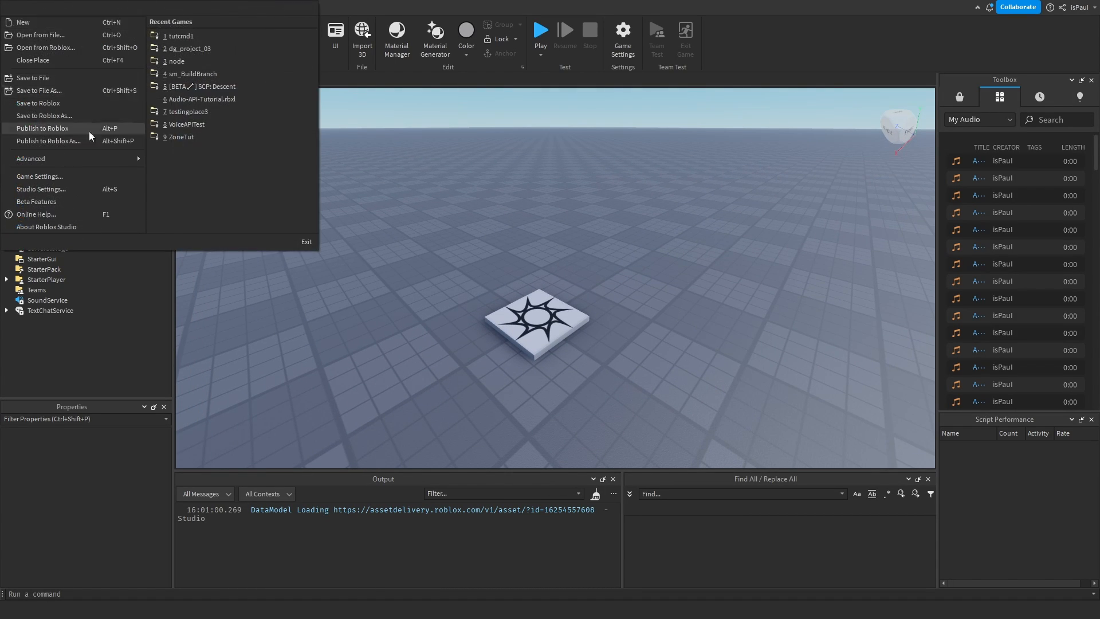
pyautogui.click(35, 202)
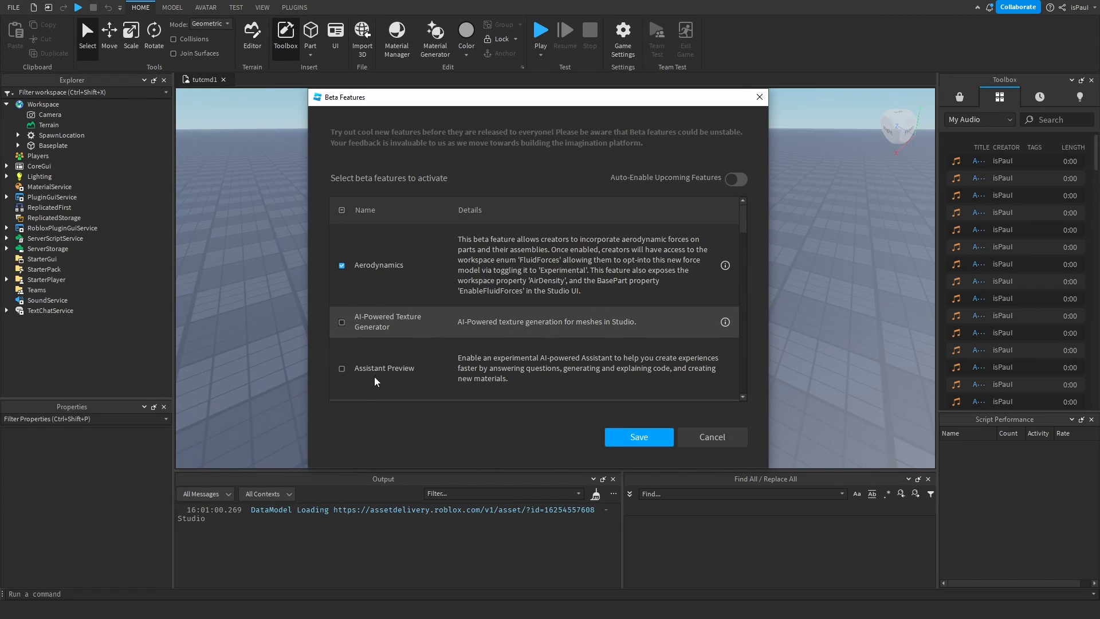
pyautogui.click(638, 436)
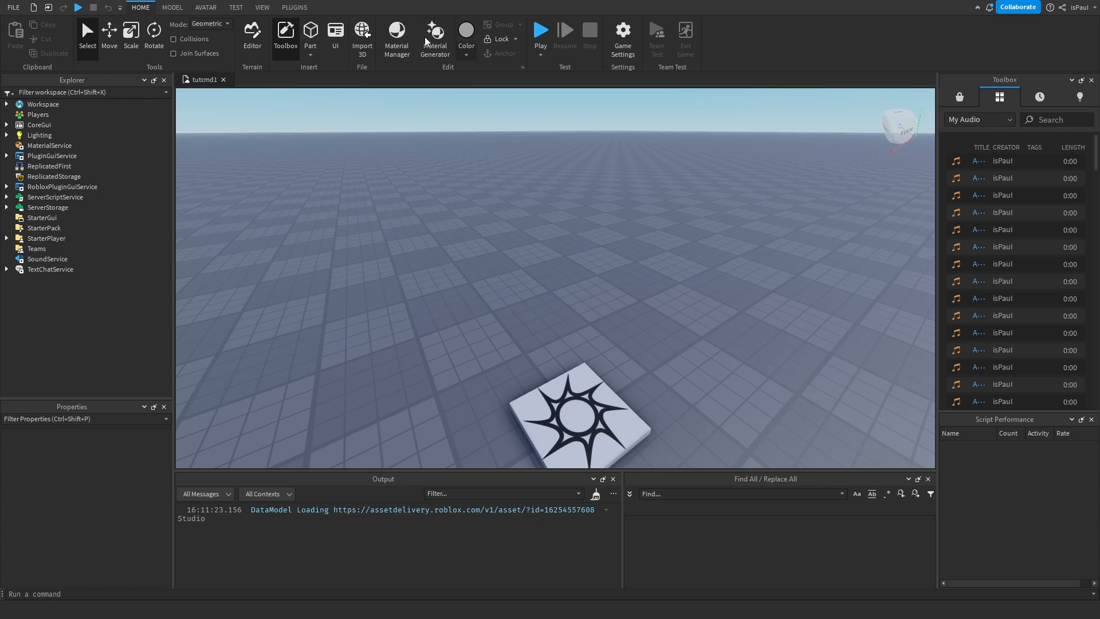
# Step: Open the Texture Generator panel from the Model tools
pyautogui.click(171, 7)
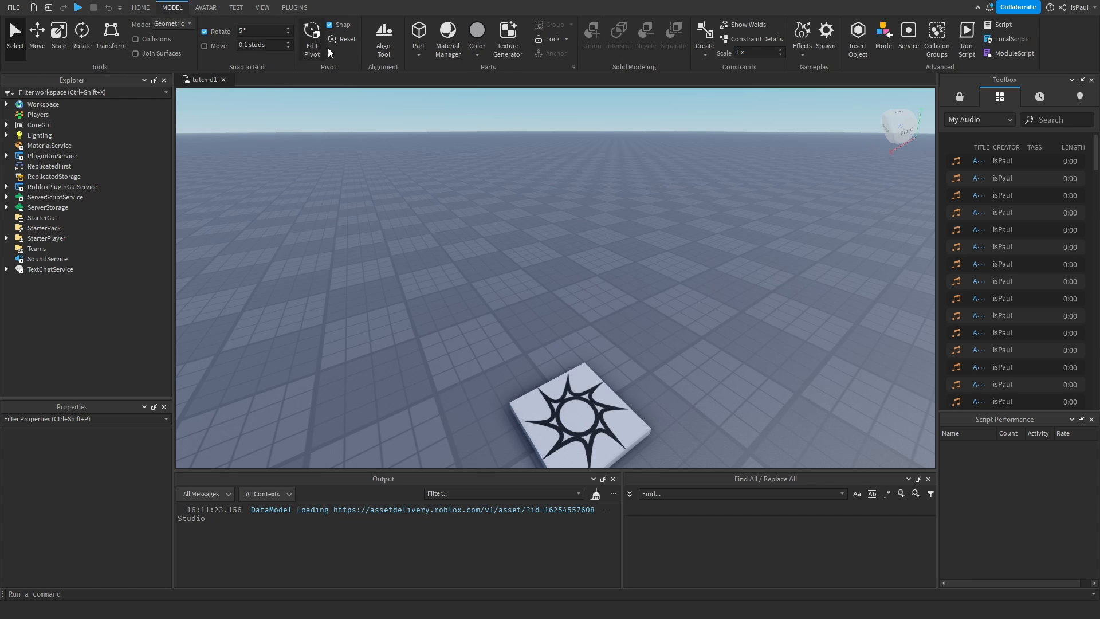
pyautogui.click(508, 35)
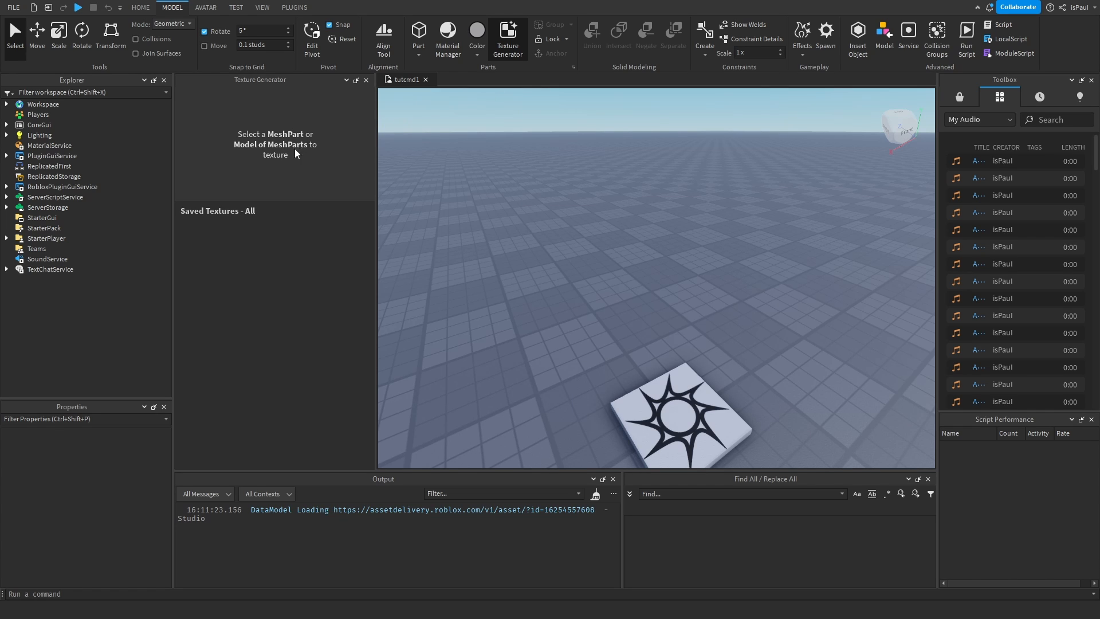
pyautogui.moveTo(500, 205)
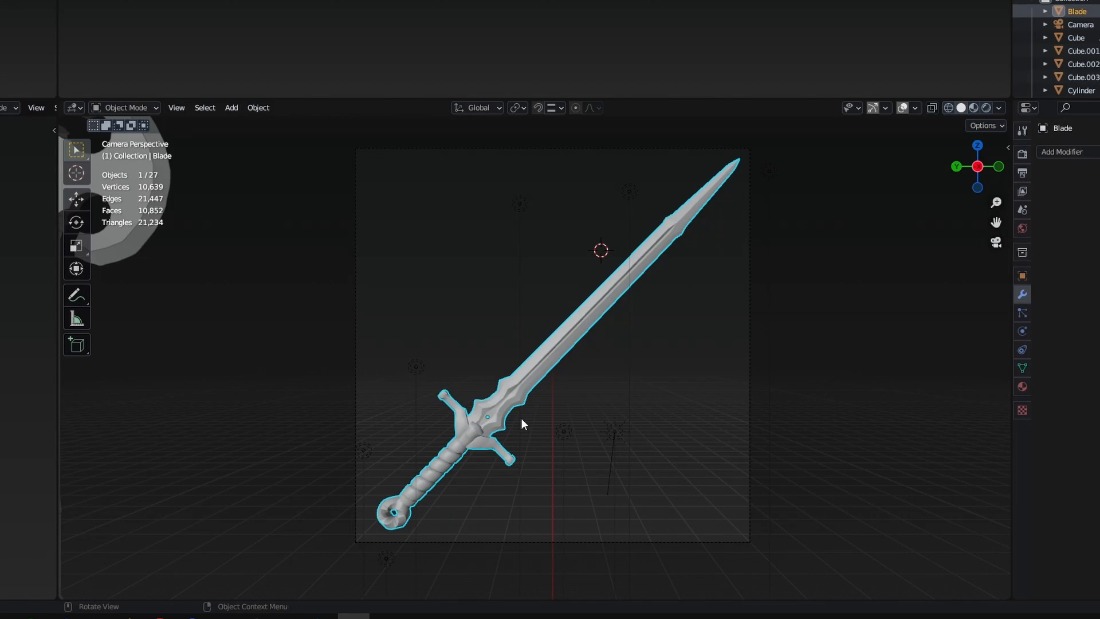
pyautogui.moveTo(537, 420)
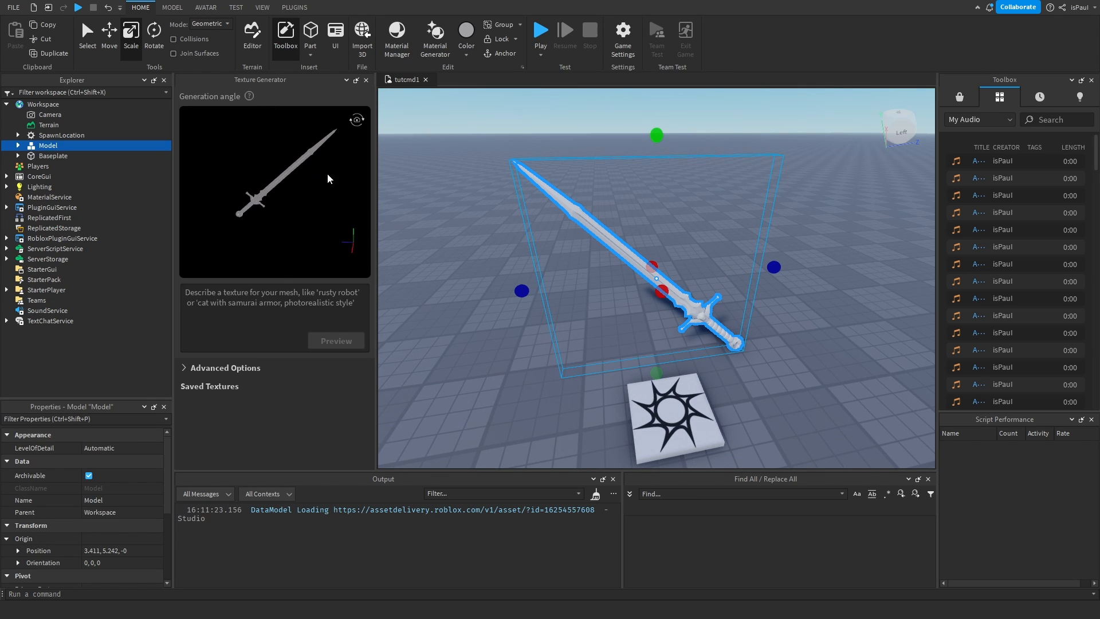
# Step: Angle the sword and generate previews from the prompt 'Steel sword with leather handle'
pyautogui.moveTo(327, 179); pyautogui.dragTo(314, 220)
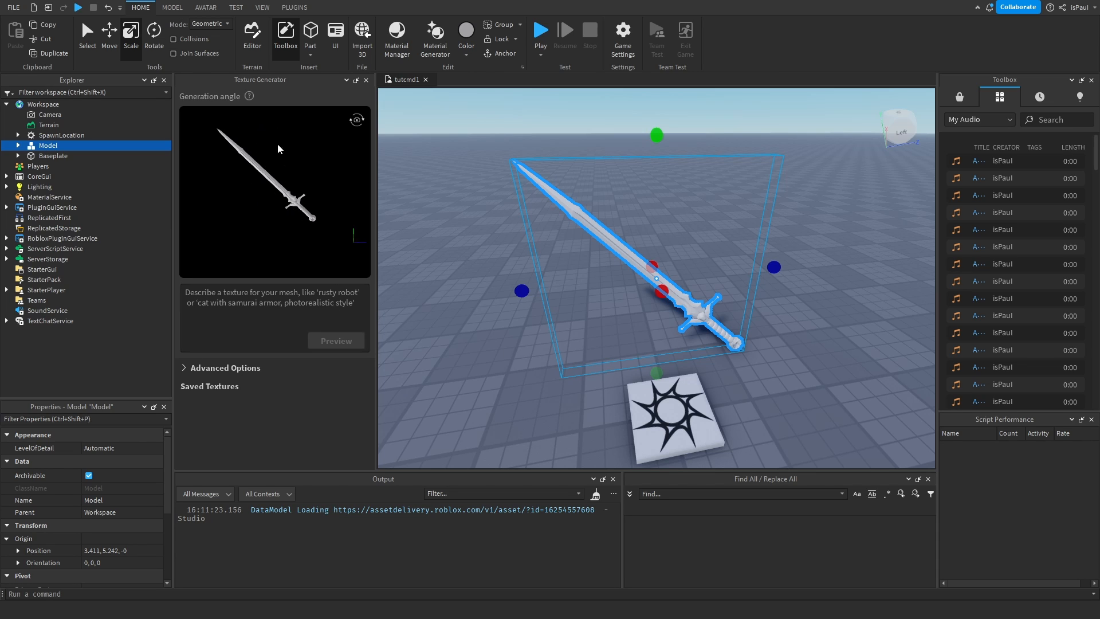
pyautogui.click(274, 316)
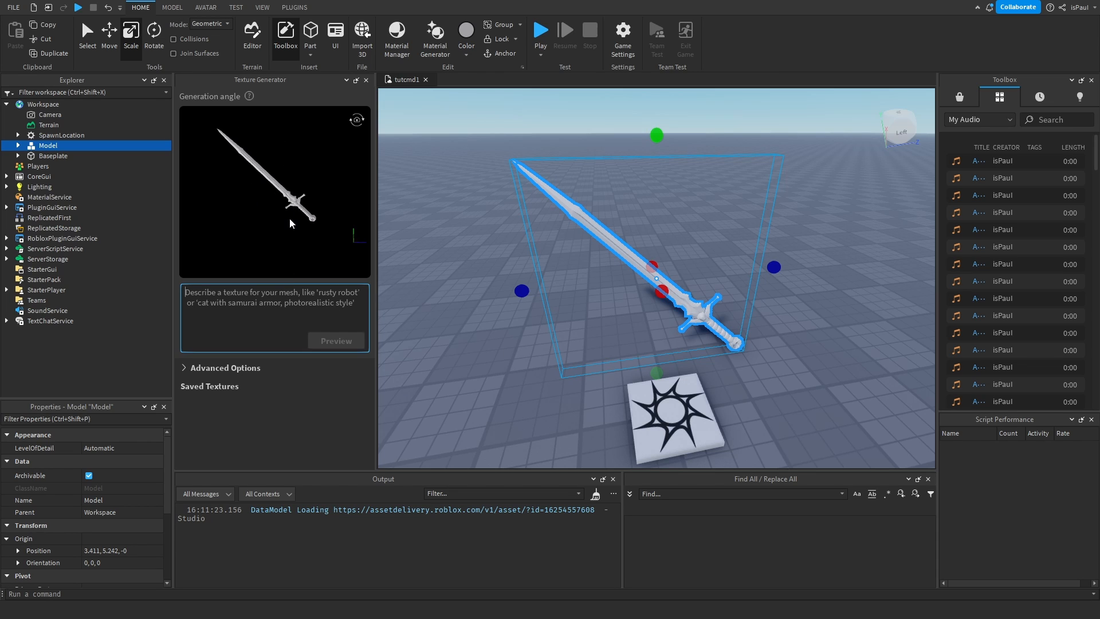
pyautogui.write('Steel sword with leather handle')
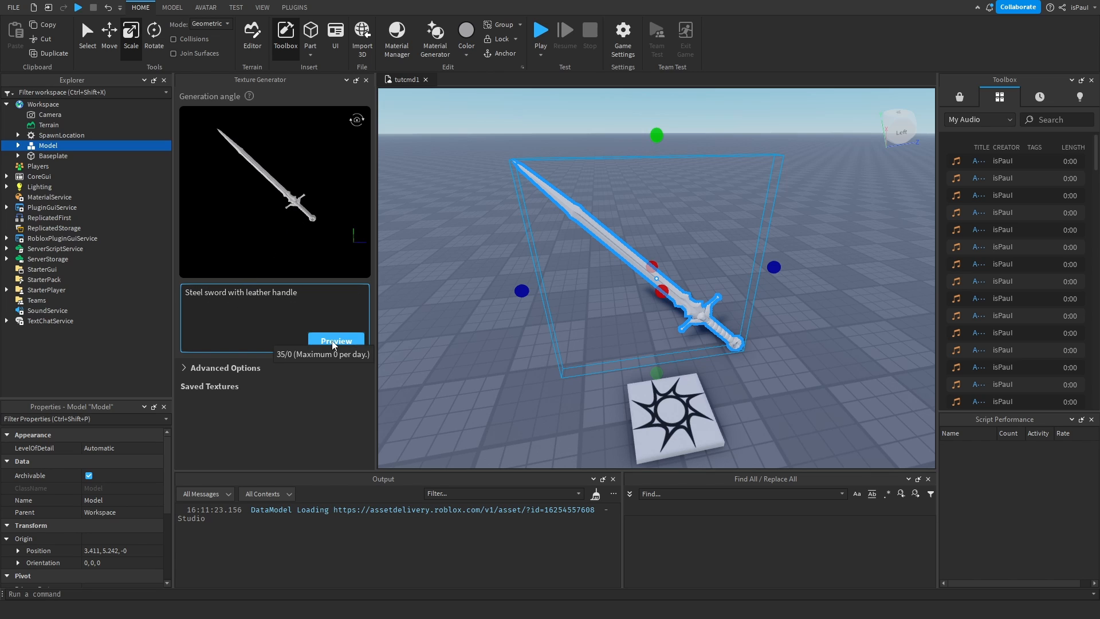
pyautogui.click(335, 341)
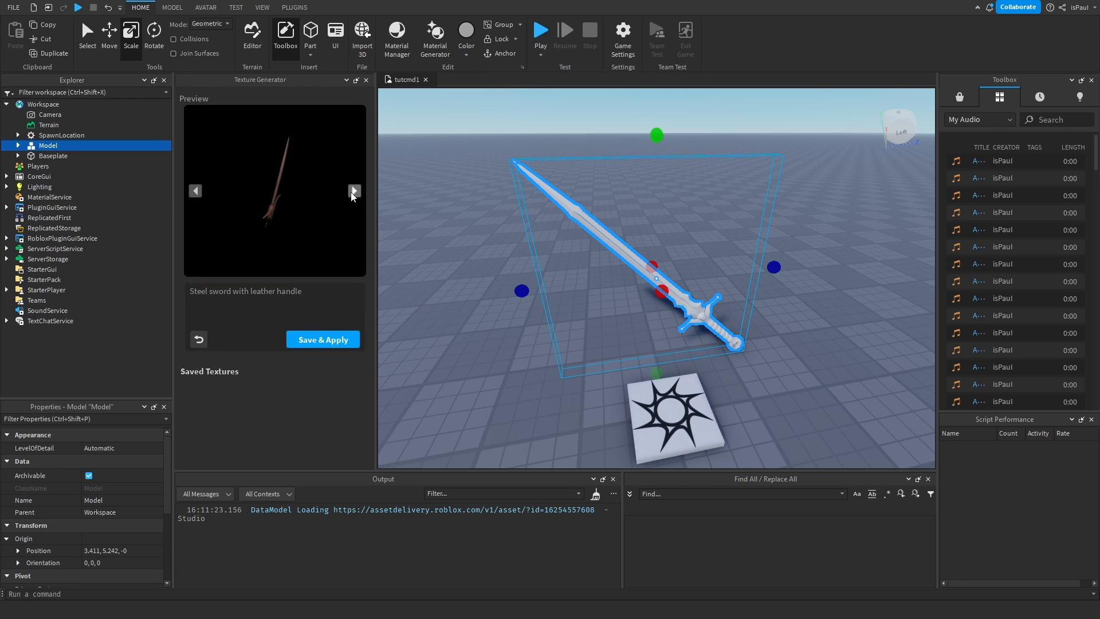
# Step: Browse the generated texture variants and reselect the sword model
pyautogui.click(354, 190)
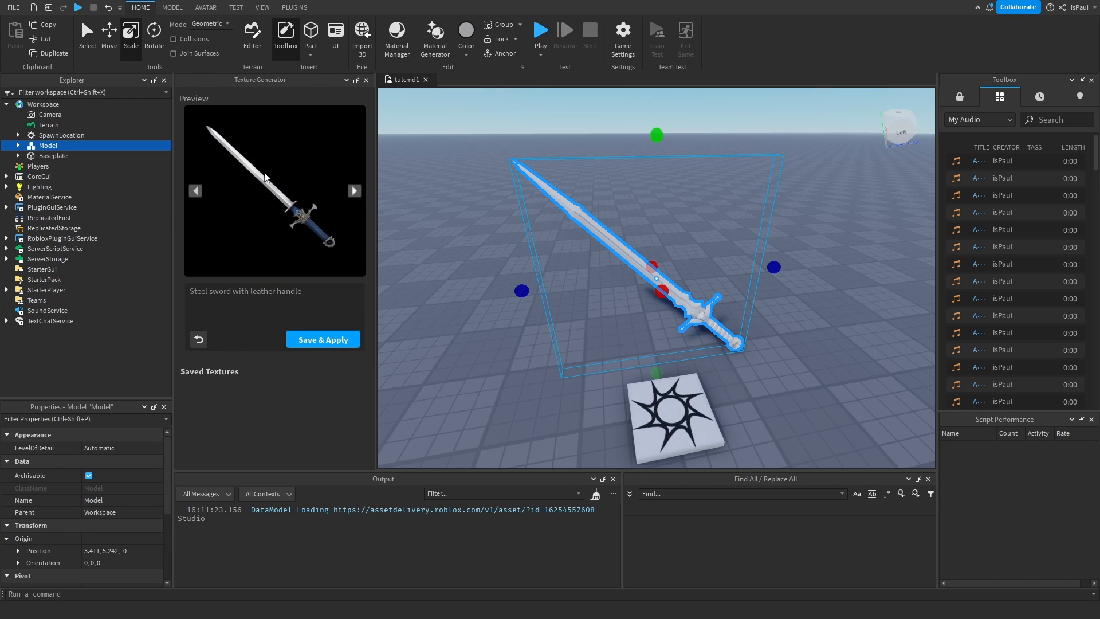
pyautogui.click(354, 190)
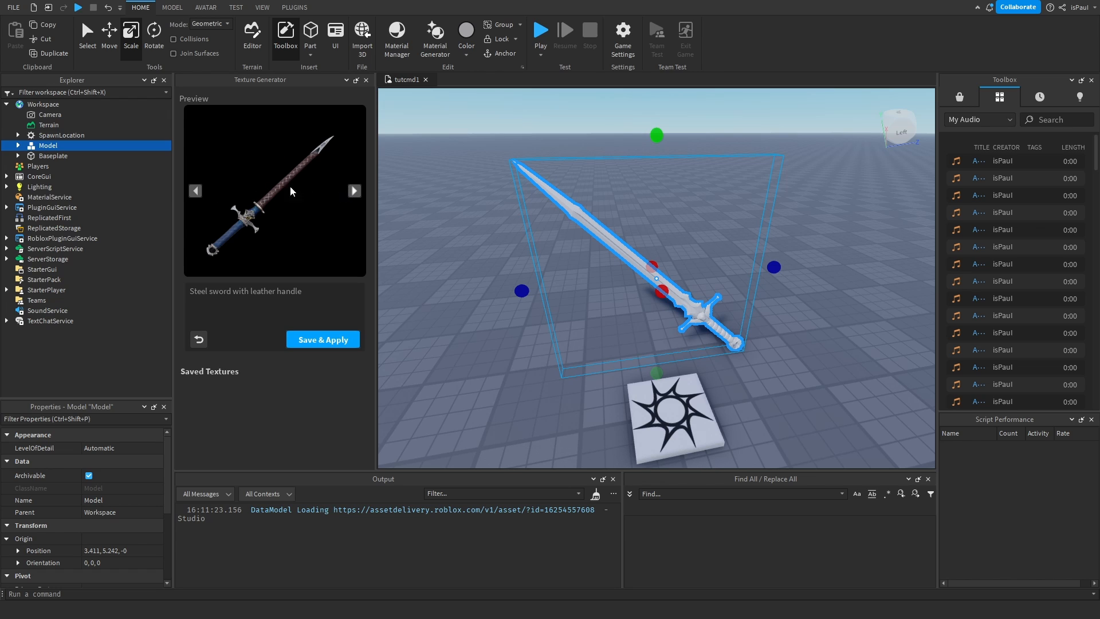
pyautogui.click(354, 190)
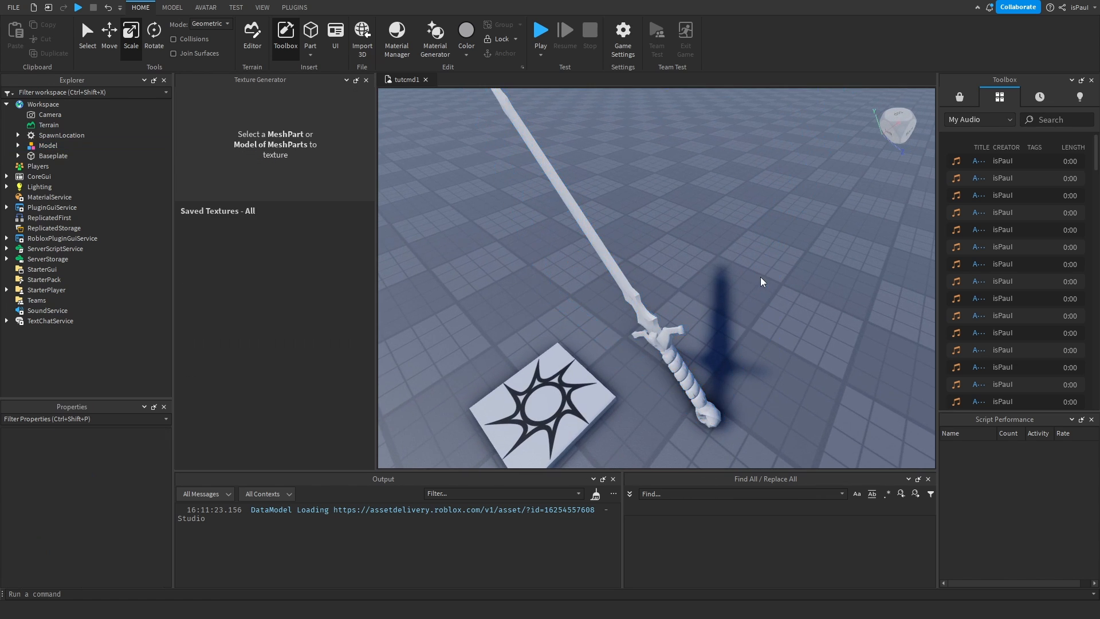
pyautogui.click(48, 146)
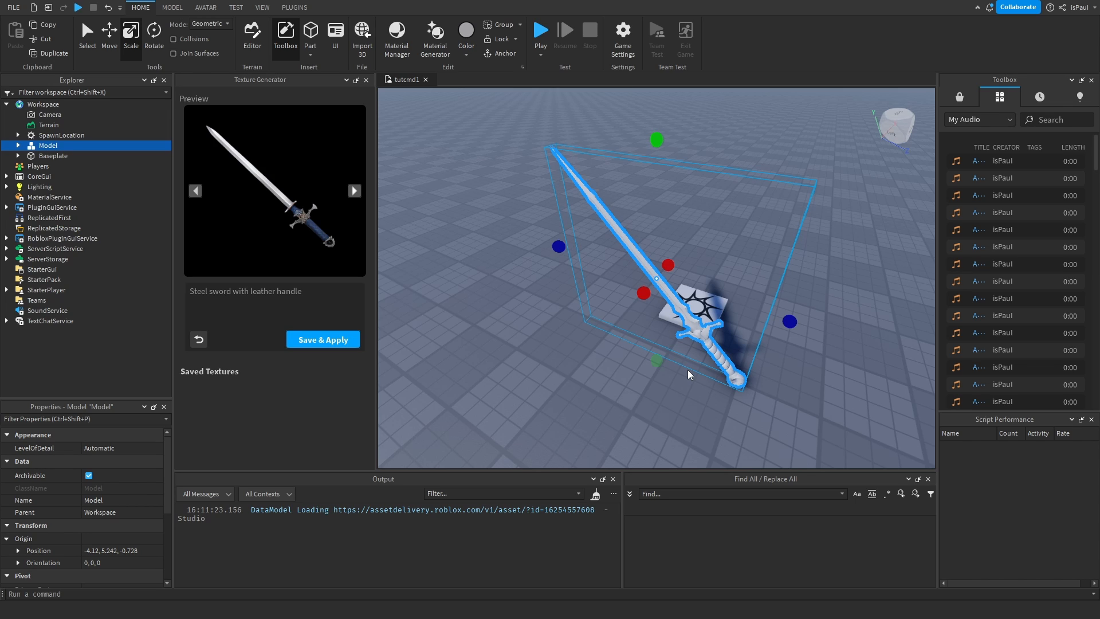
pyautogui.moveTo(593, 224)
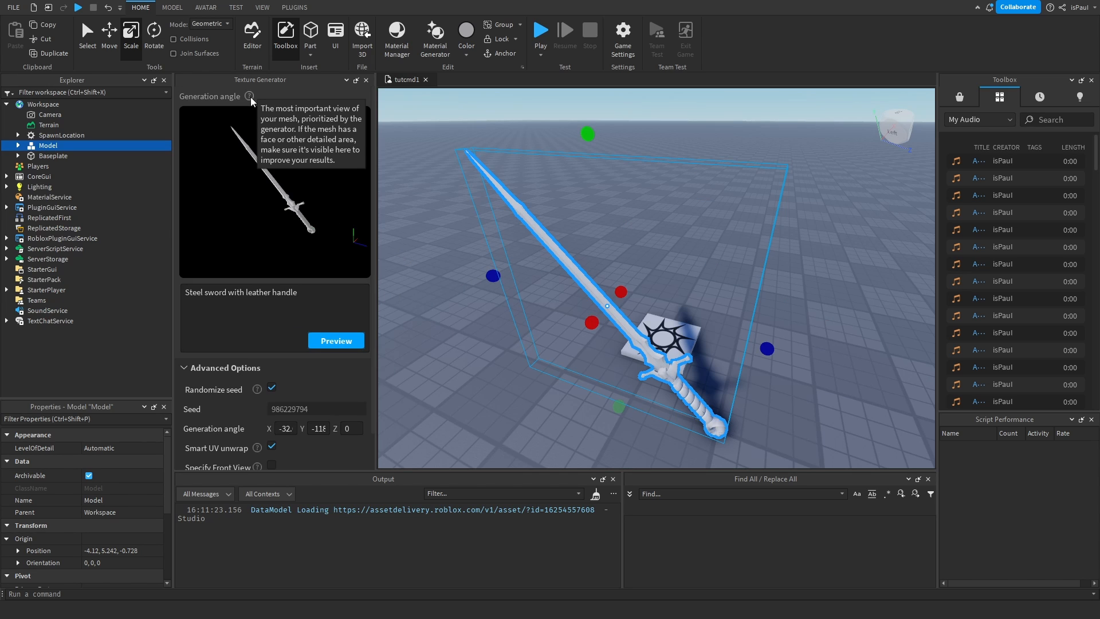
pyautogui.moveTo(256, 102)
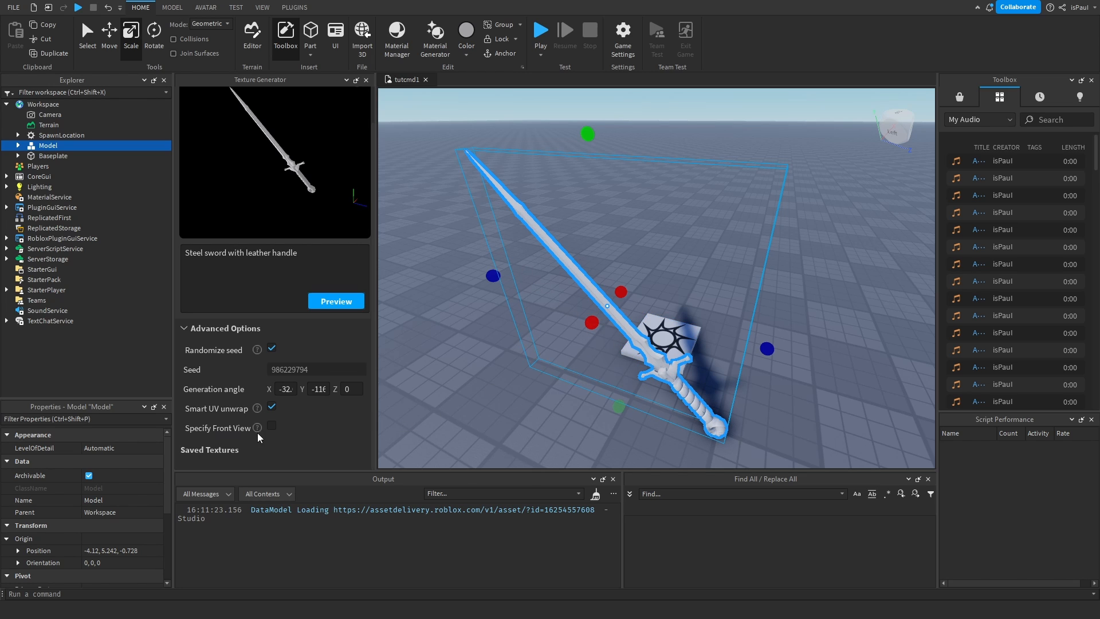
pyautogui.moveTo(258, 428)
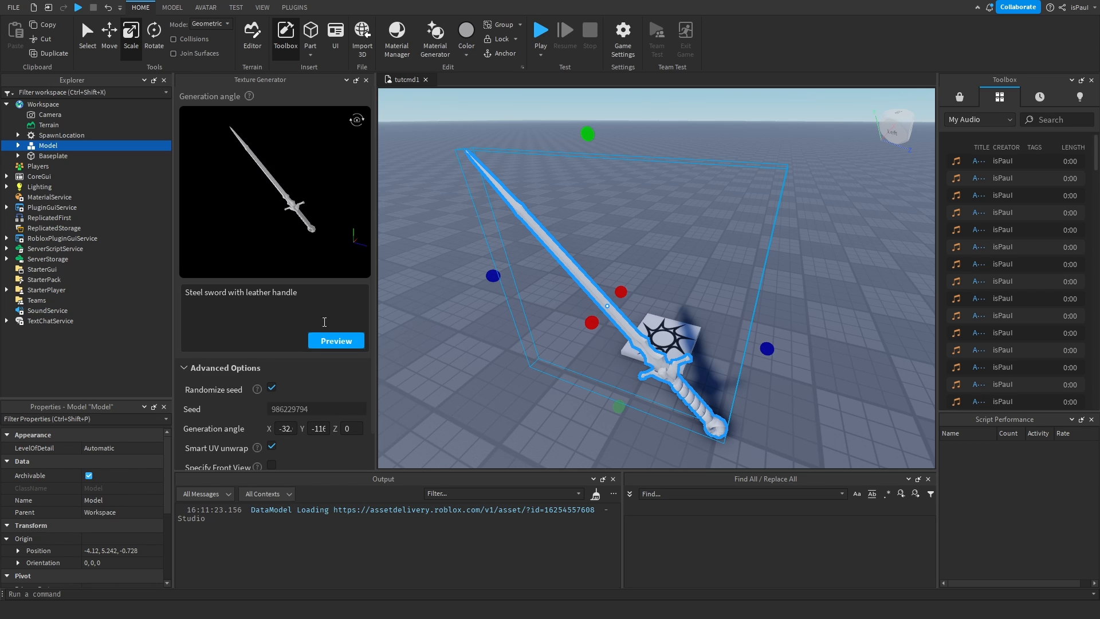
# Step: Regenerate previews, pick the steel blade with blue leather handle variant, and Save & Apply it
pyautogui.click(336, 340)
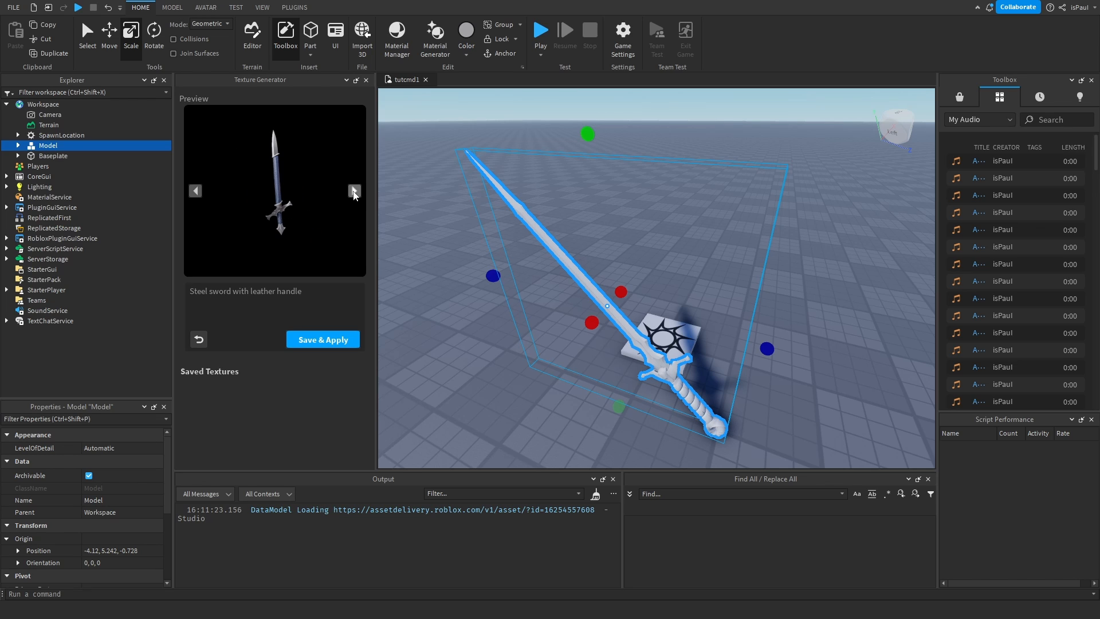
pyautogui.click(354, 191)
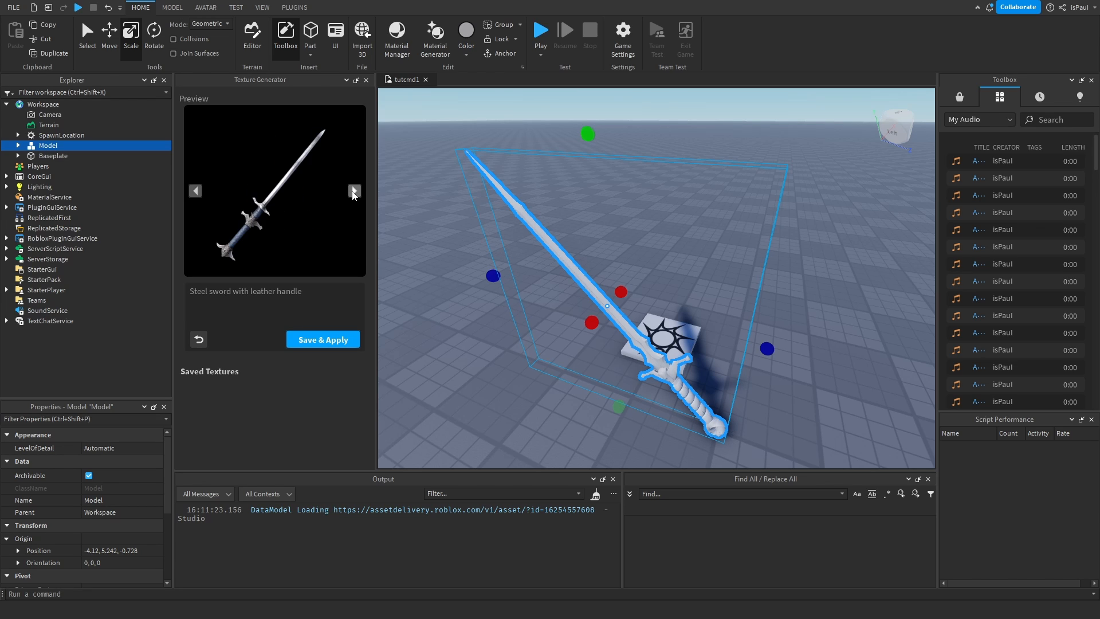
pyautogui.click(354, 190)
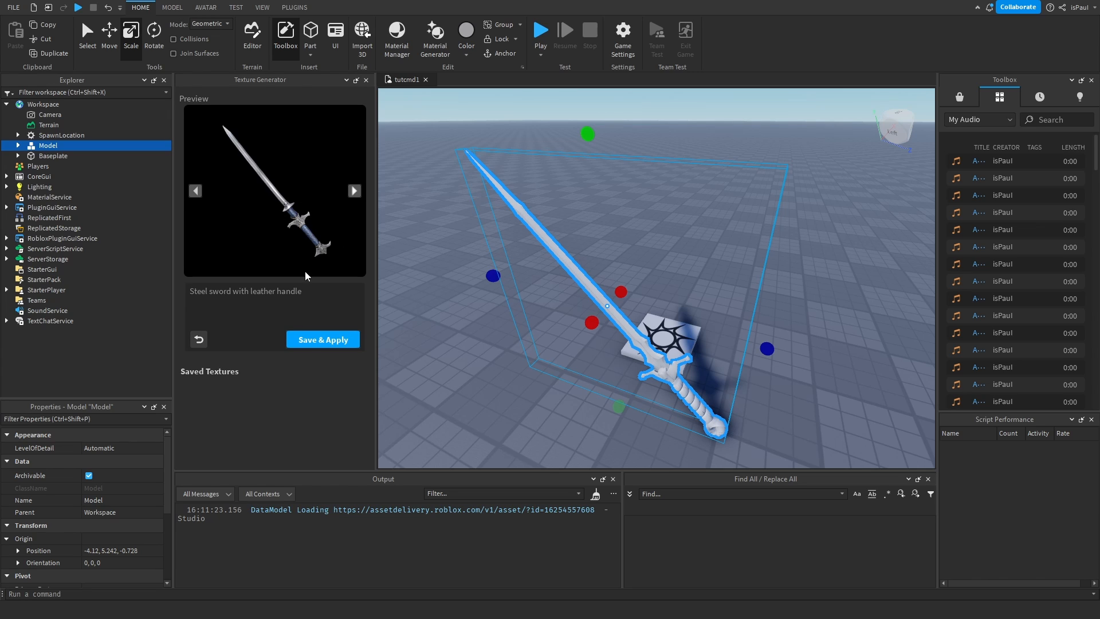
pyautogui.click(324, 339)
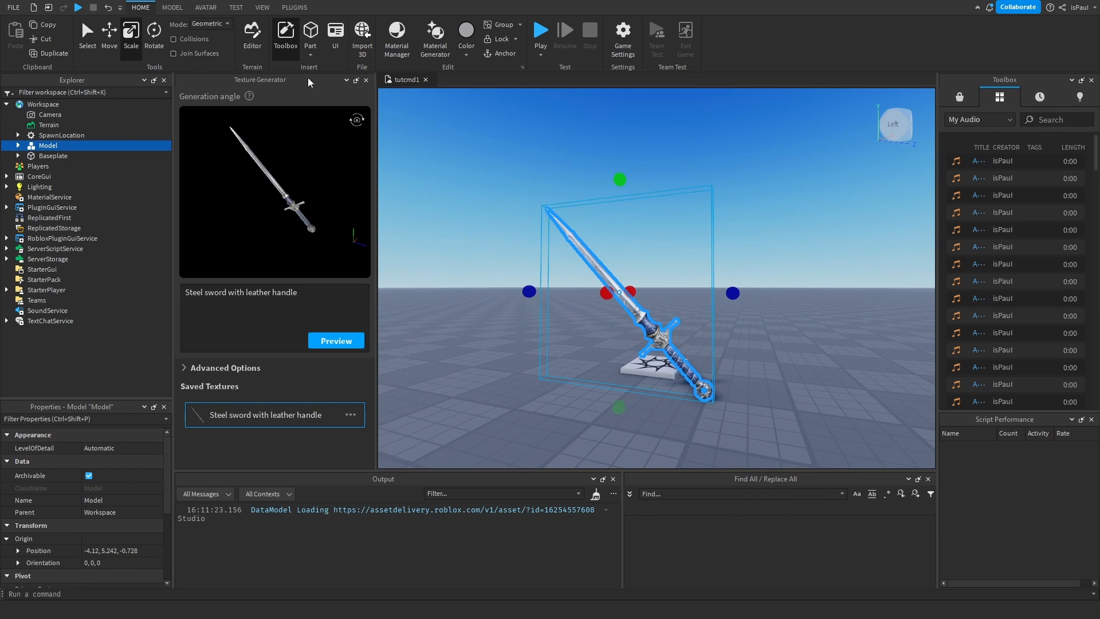
pyautogui.click(366, 79)
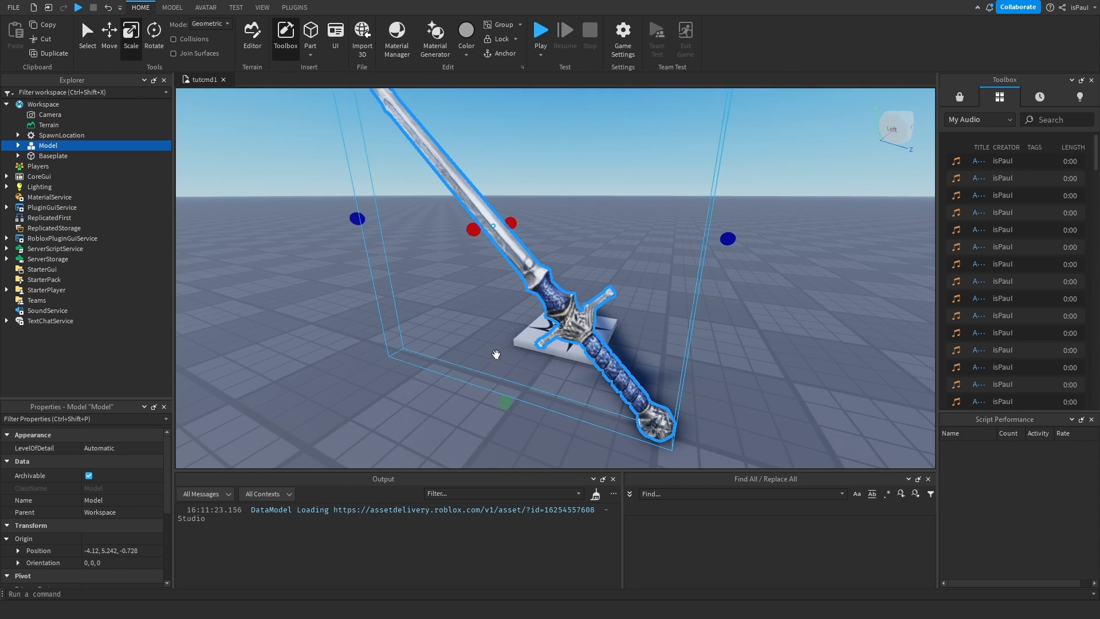
pyautogui.moveTo(506, 402); pyautogui.dragTo(517, 254)
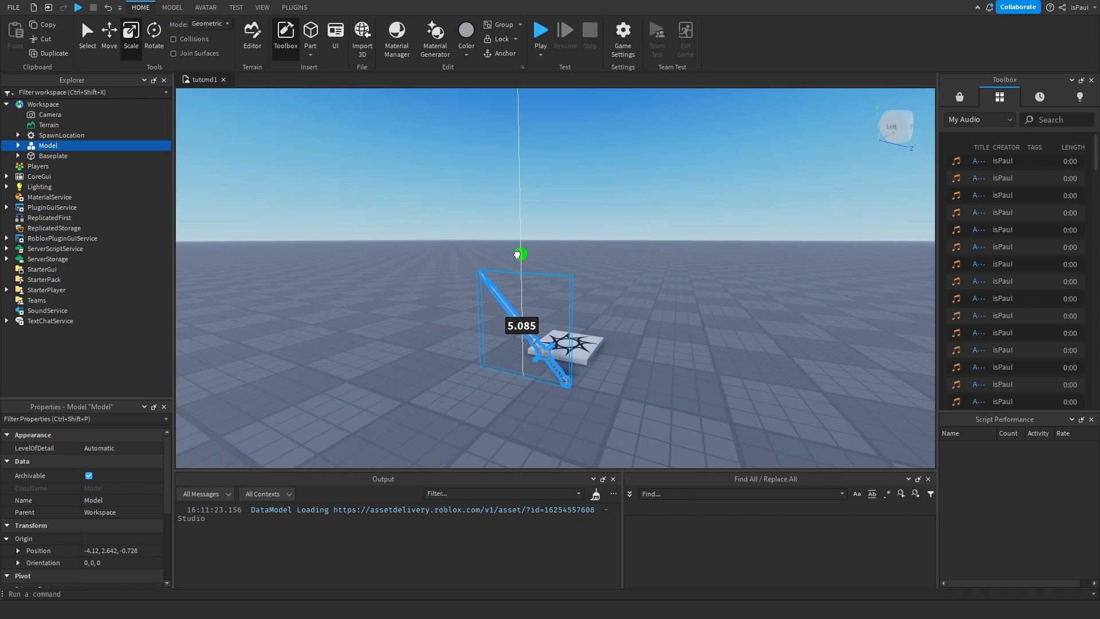
pyautogui.click(643, 409)
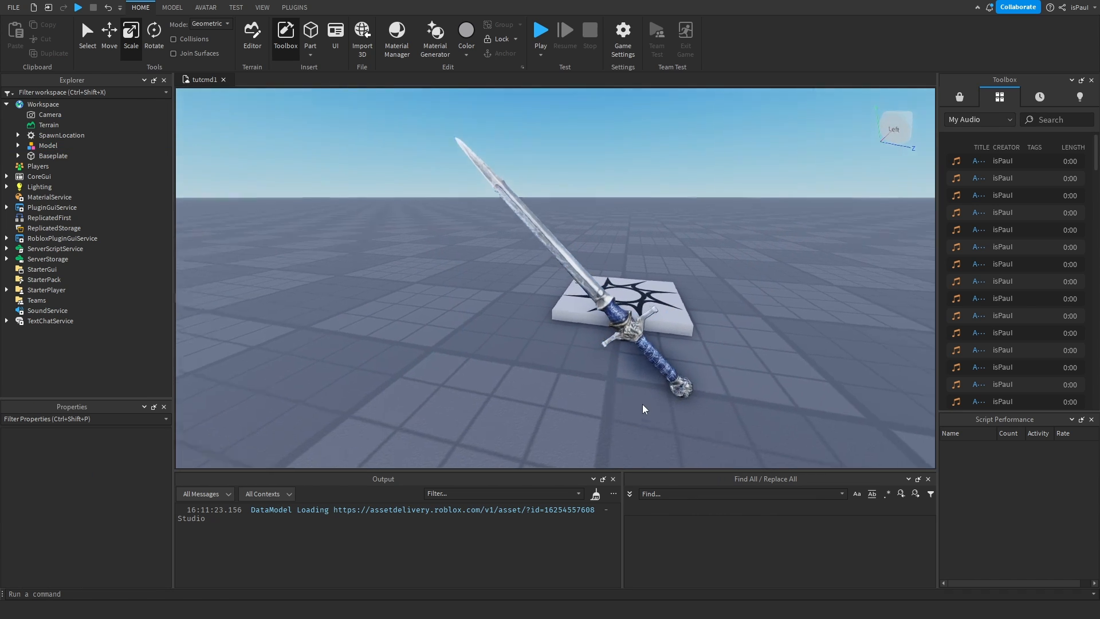
pyautogui.click(642, 403)
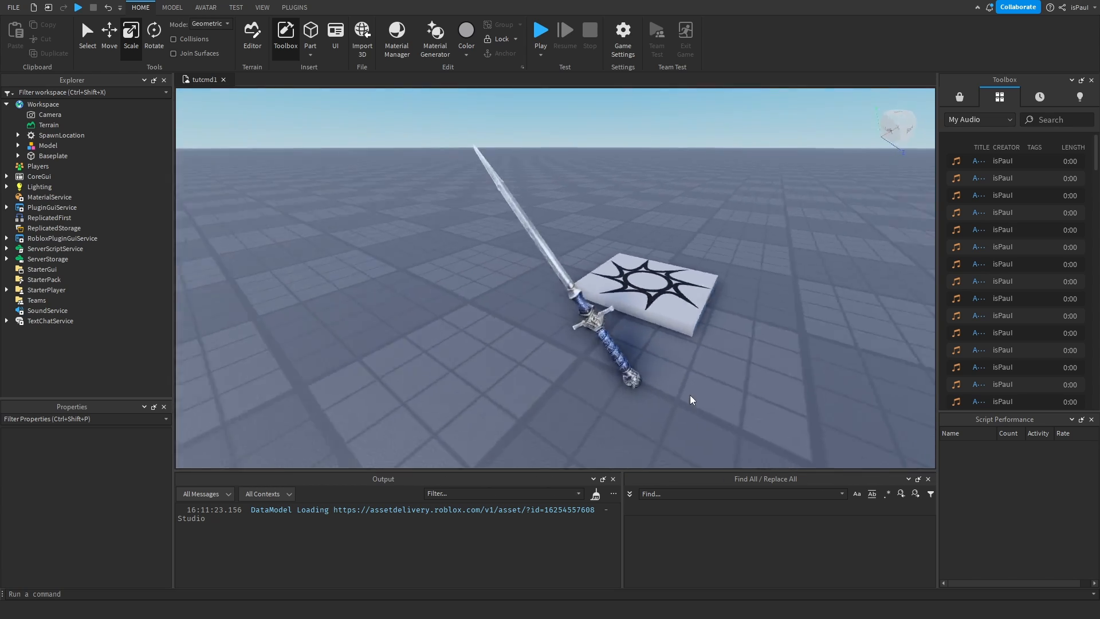
pyautogui.click(611, 350)
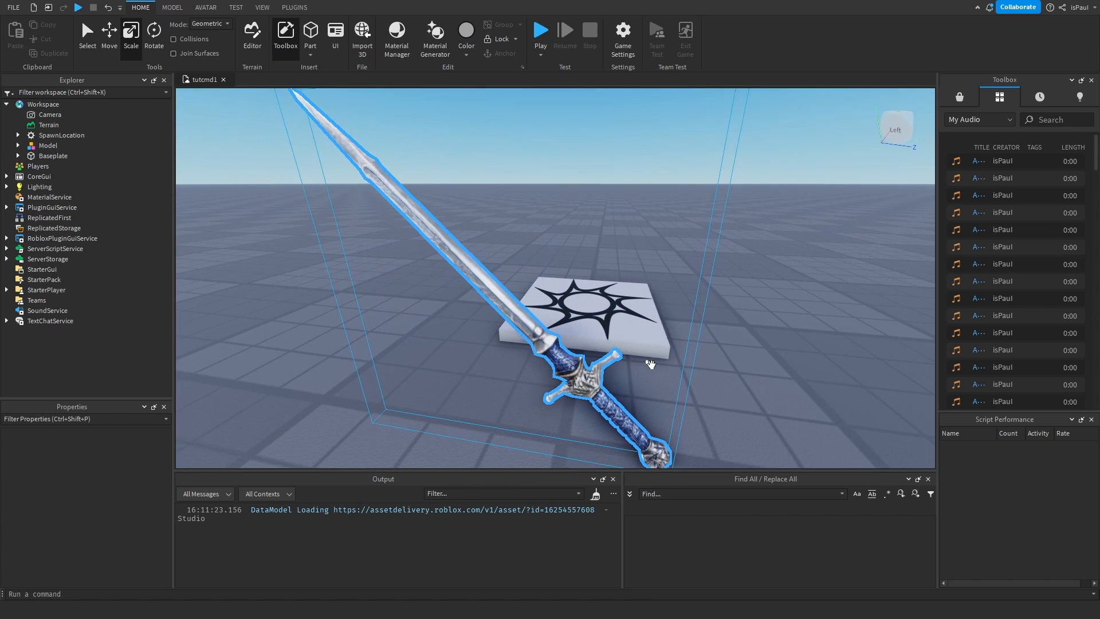
pyautogui.click(48, 146)
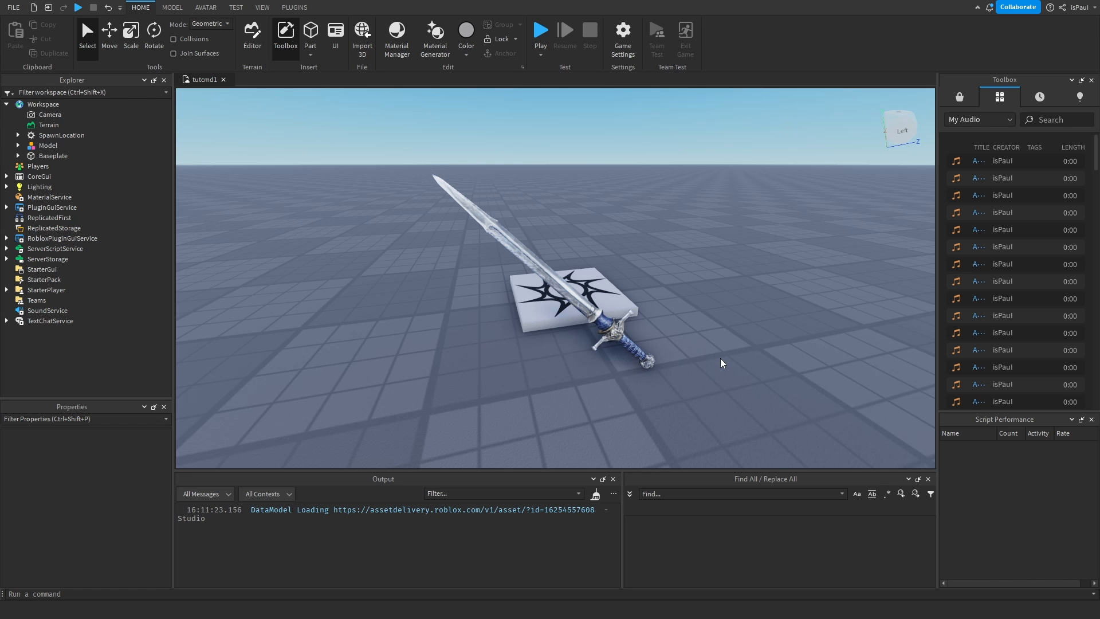
pyautogui.moveTo(739, 376)
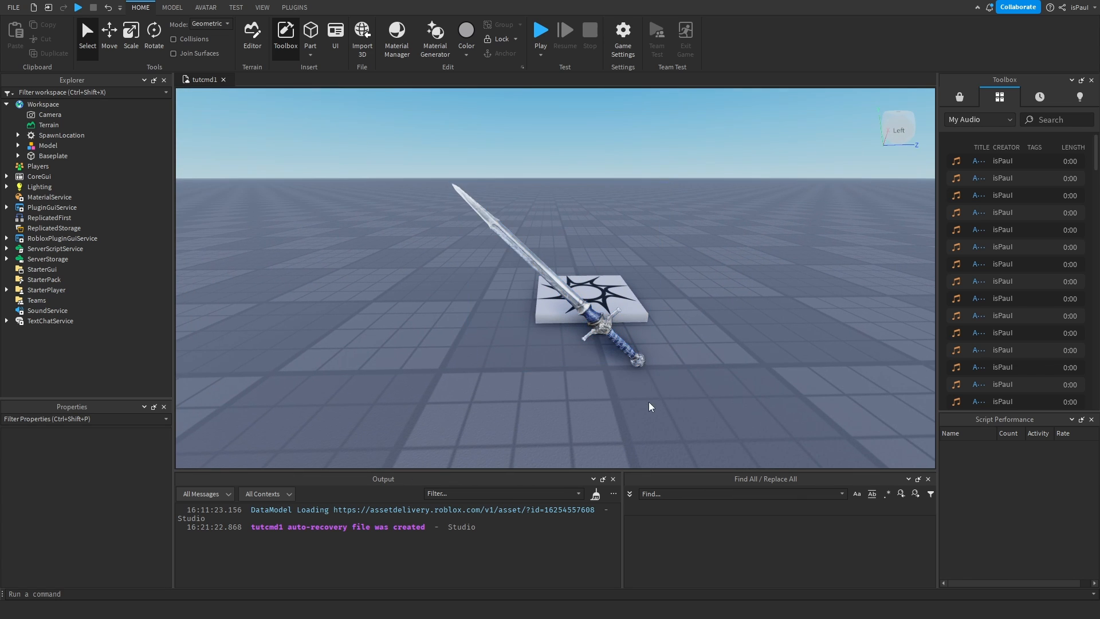
pyautogui.moveTo(644, 390)
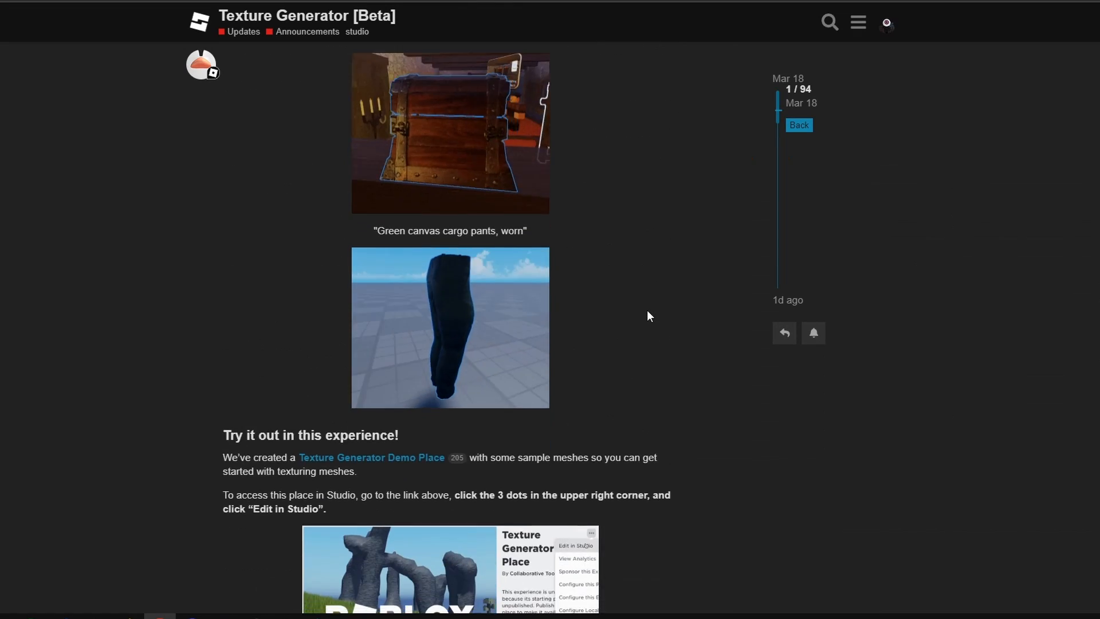
# Step: Follow the Texture Generator Demo Place link and choose to edit the place in Studio
pyautogui.scroll(-3)
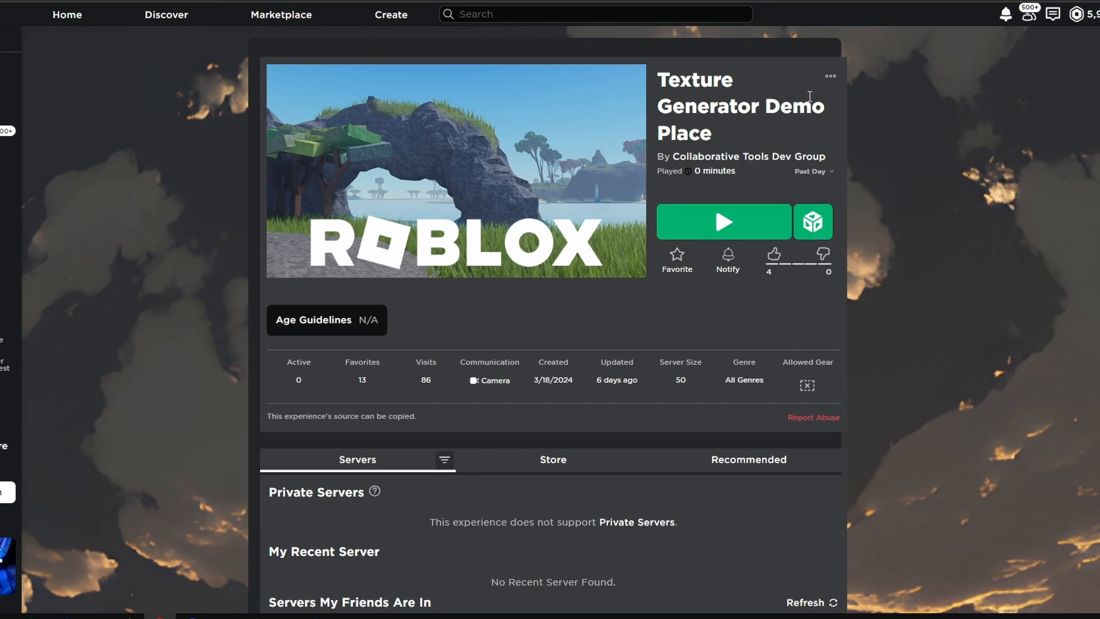
pyautogui.click(830, 76)
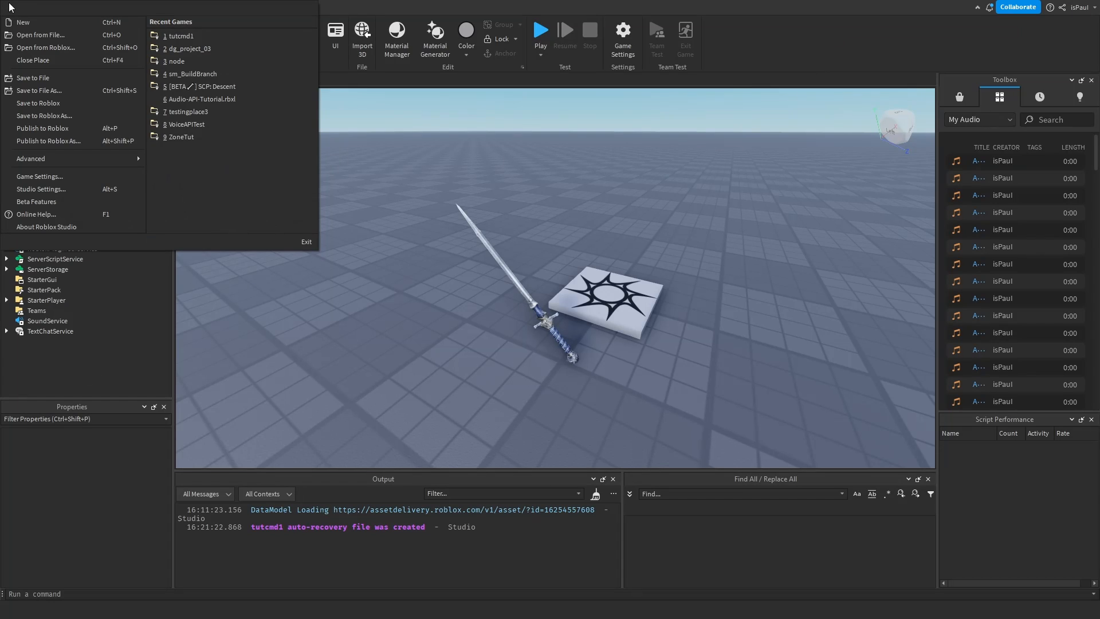
pyautogui.moveTo(42, 47)
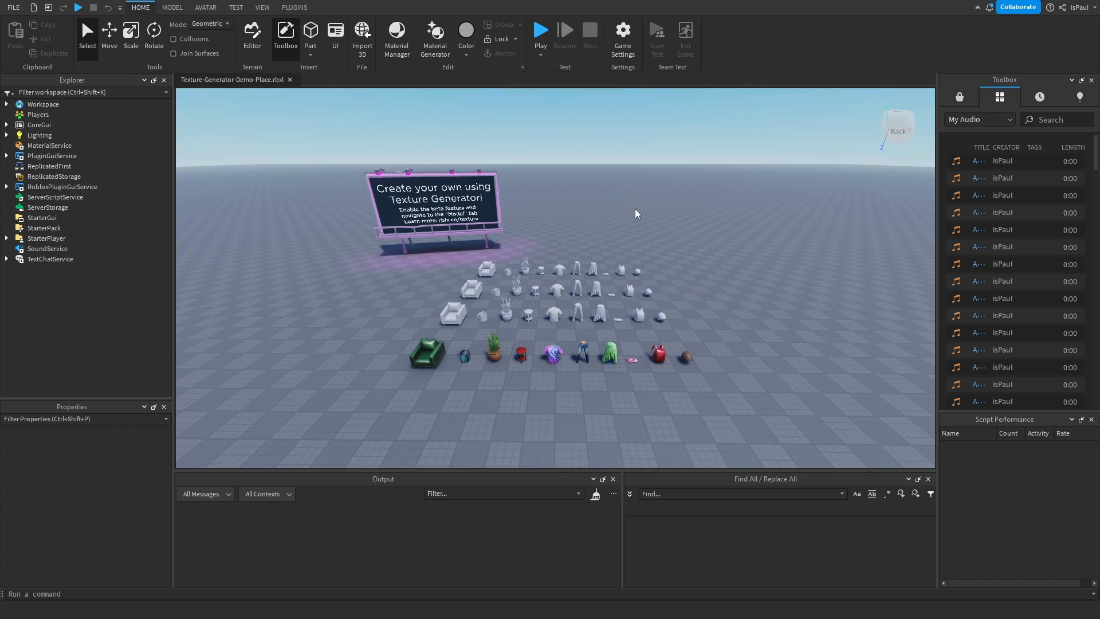
pyautogui.moveTo(567, 397)
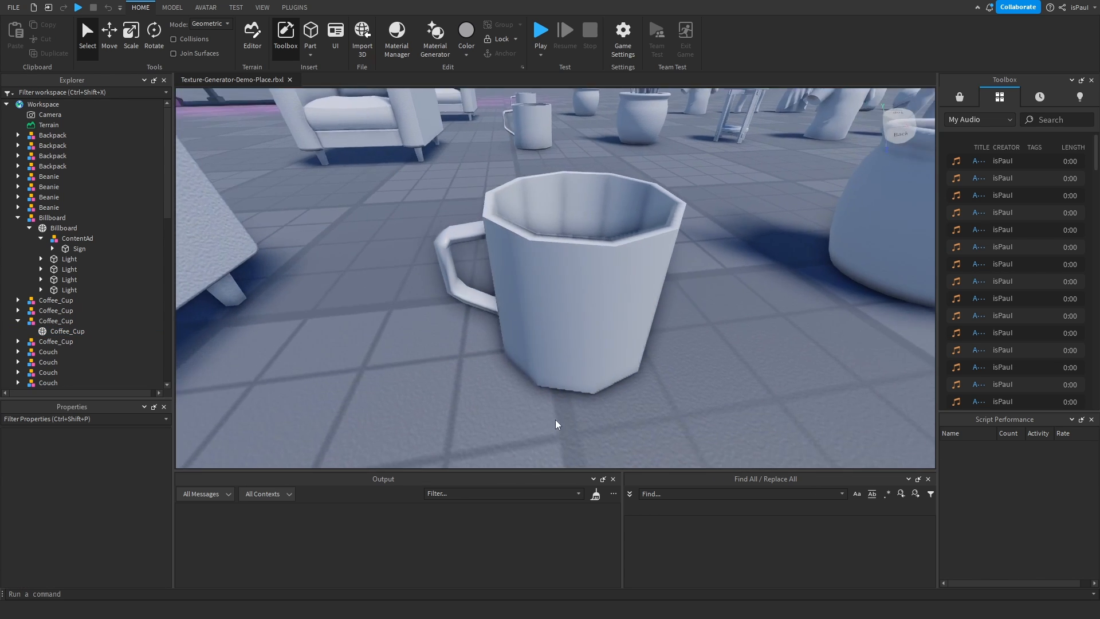
# Step: Inspect the demo's white coffee cup and then select the nearest white armchair couch
pyautogui.click(574, 239)
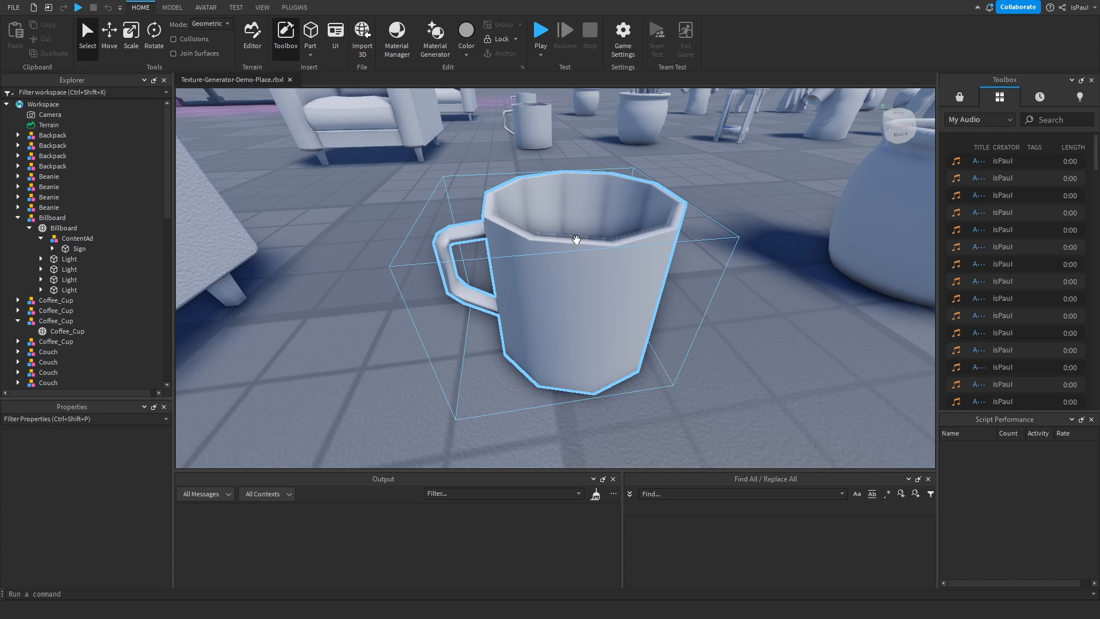
pyautogui.moveTo(605, 390)
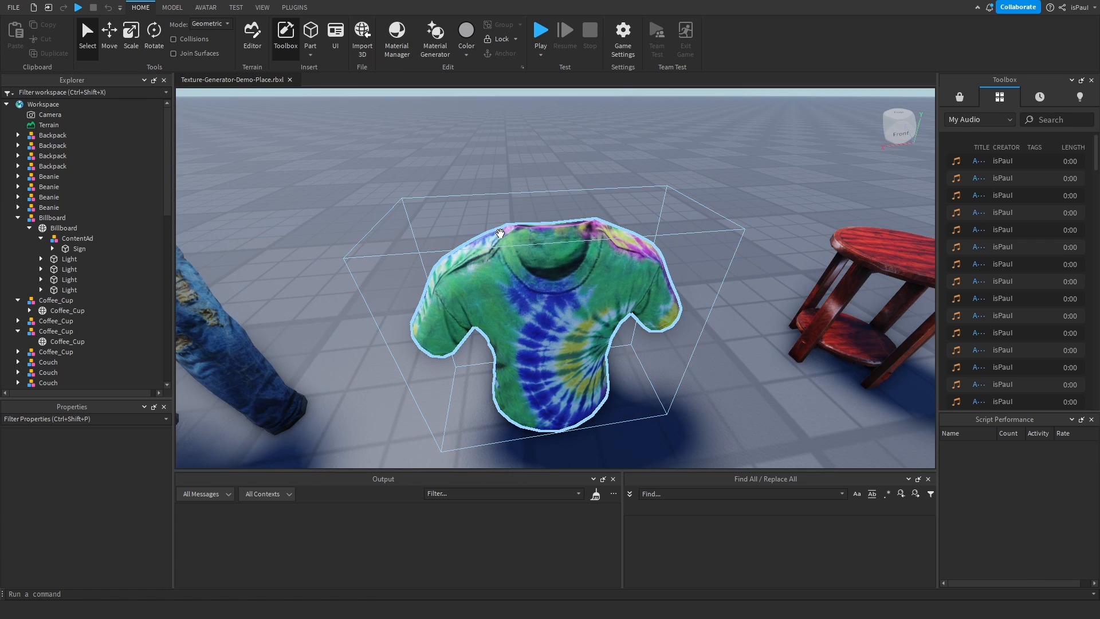
pyautogui.moveTo(667, 273)
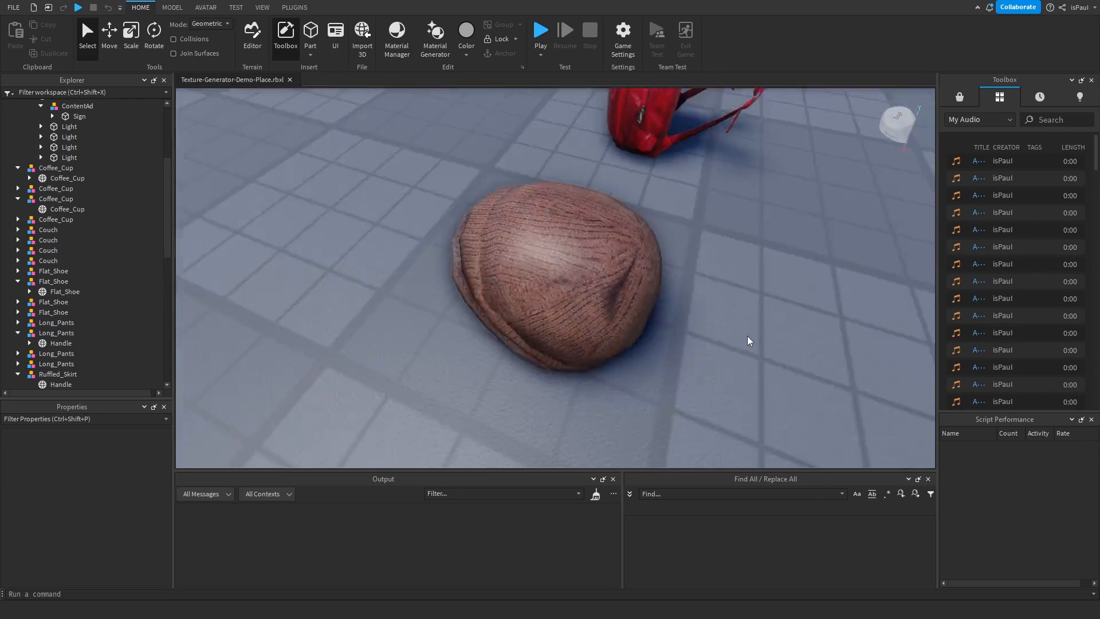
pyautogui.click(48, 260)
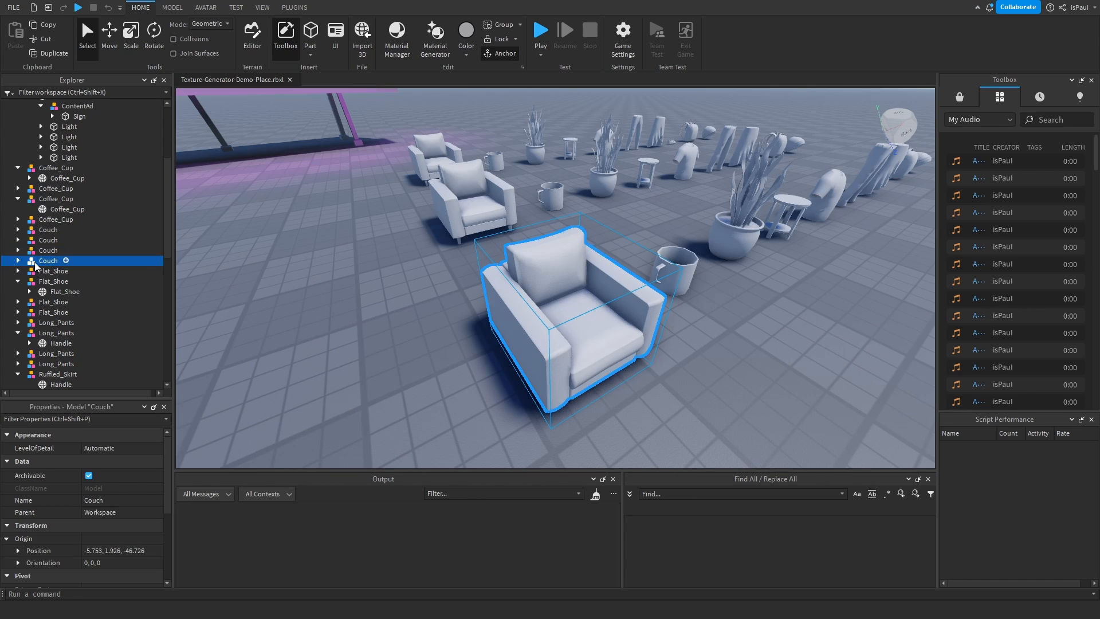
# Step: Open the Texture Generator and select the couch's seat part in the Explorer
pyautogui.click(171, 6)
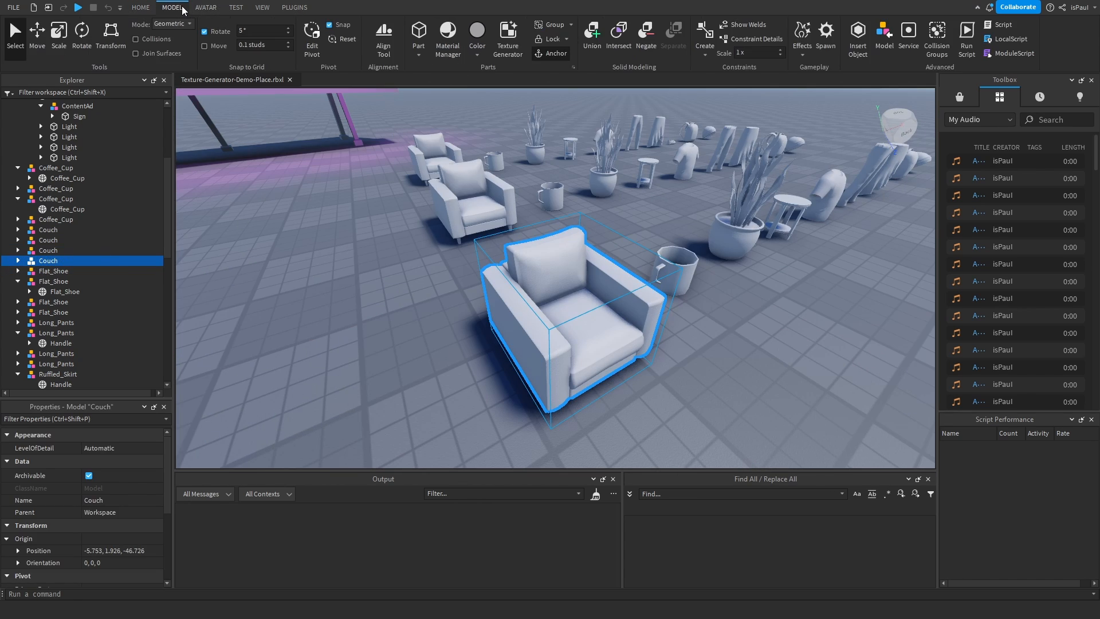
pyautogui.click(508, 37)
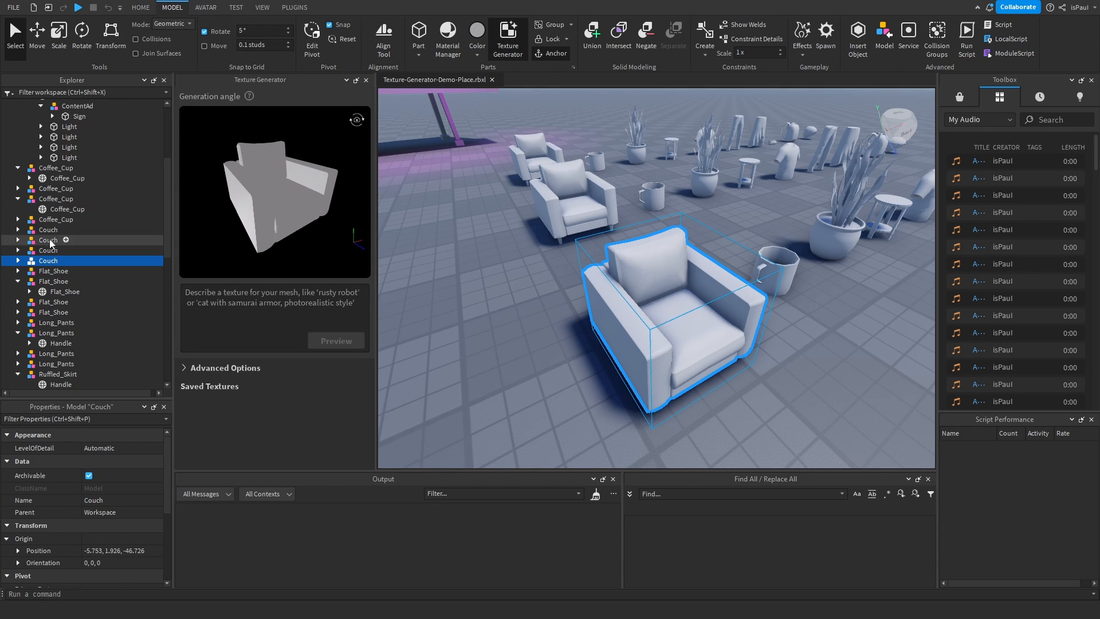
pyautogui.click(17, 260)
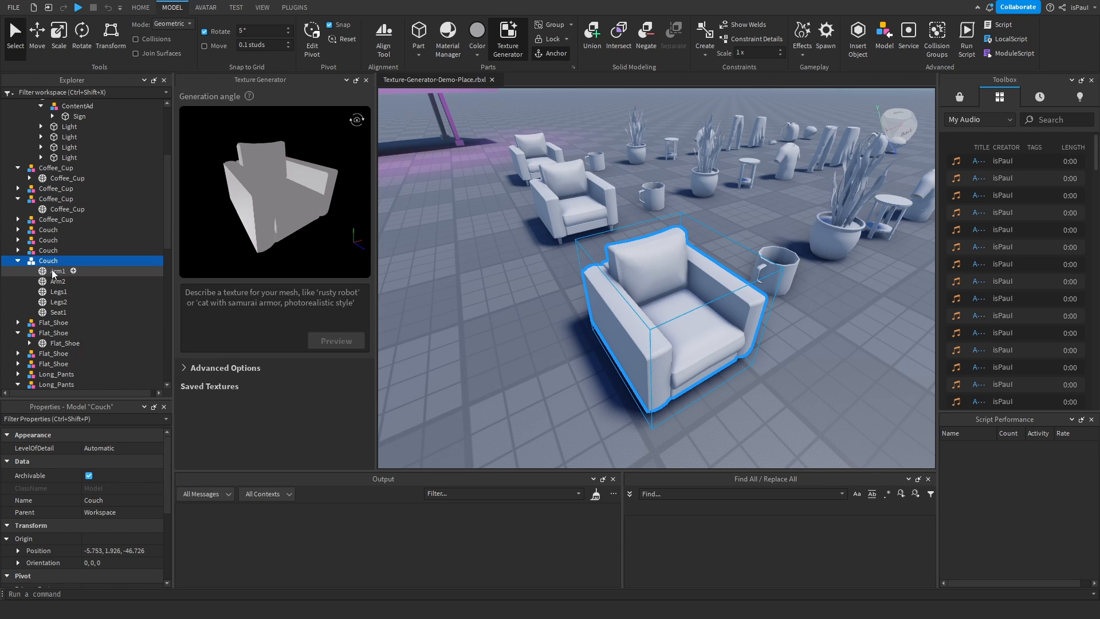
pyautogui.click(58, 311)
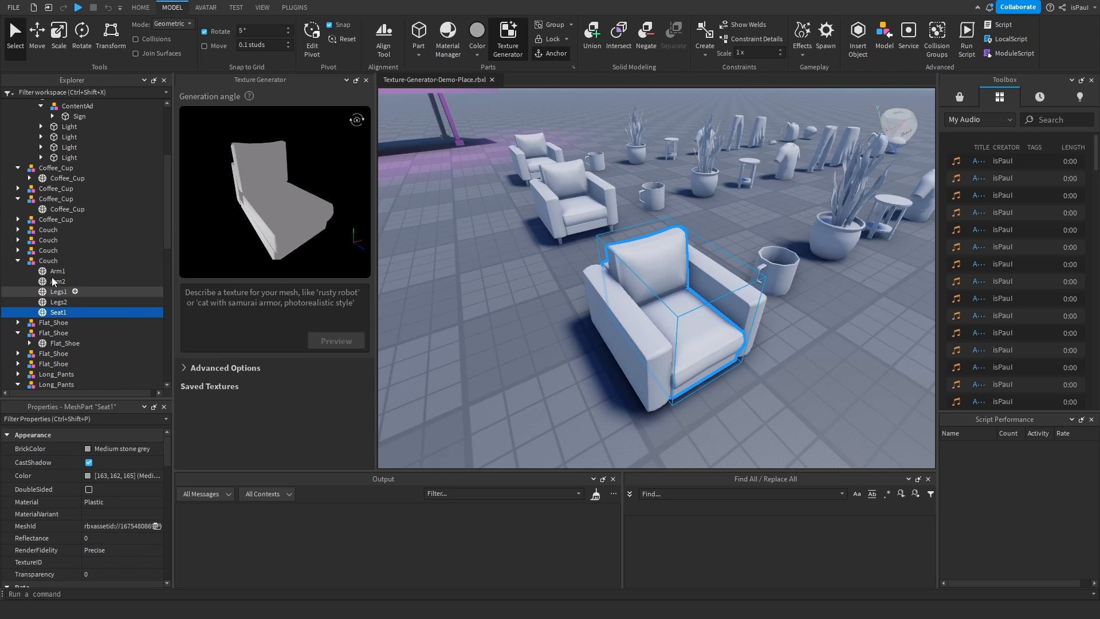
# Step: Generate a 'Dark leather' texture preview for the couch and Save & Apply it
pyautogui.write('Dark leather texture')
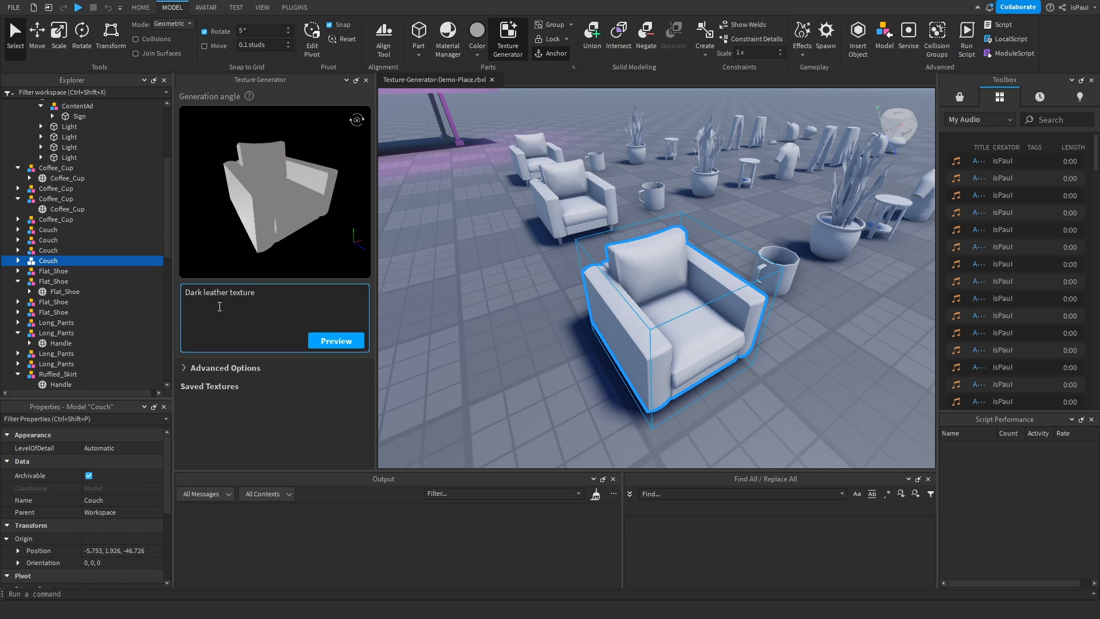
pyautogui.press('Backspace')
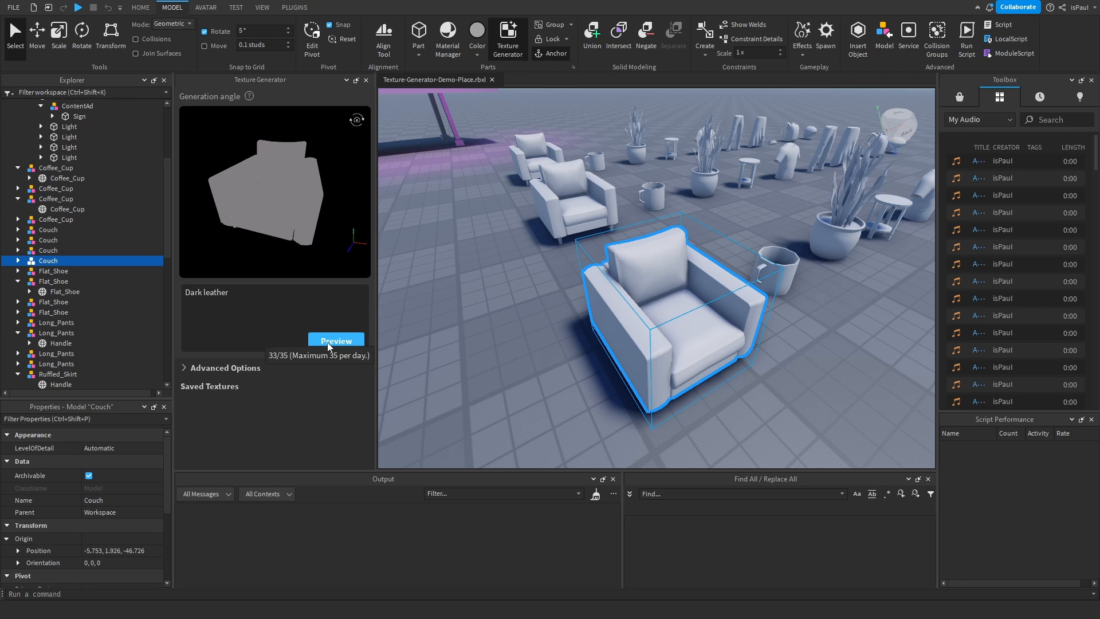
pyautogui.click(335, 339)
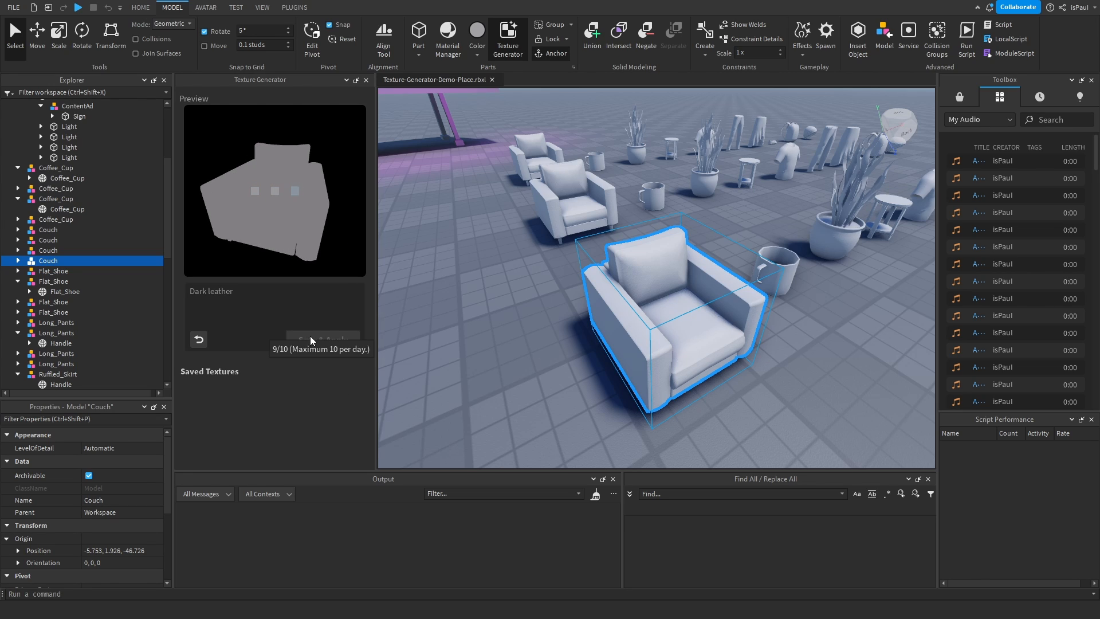
pyautogui.click(322, 340)
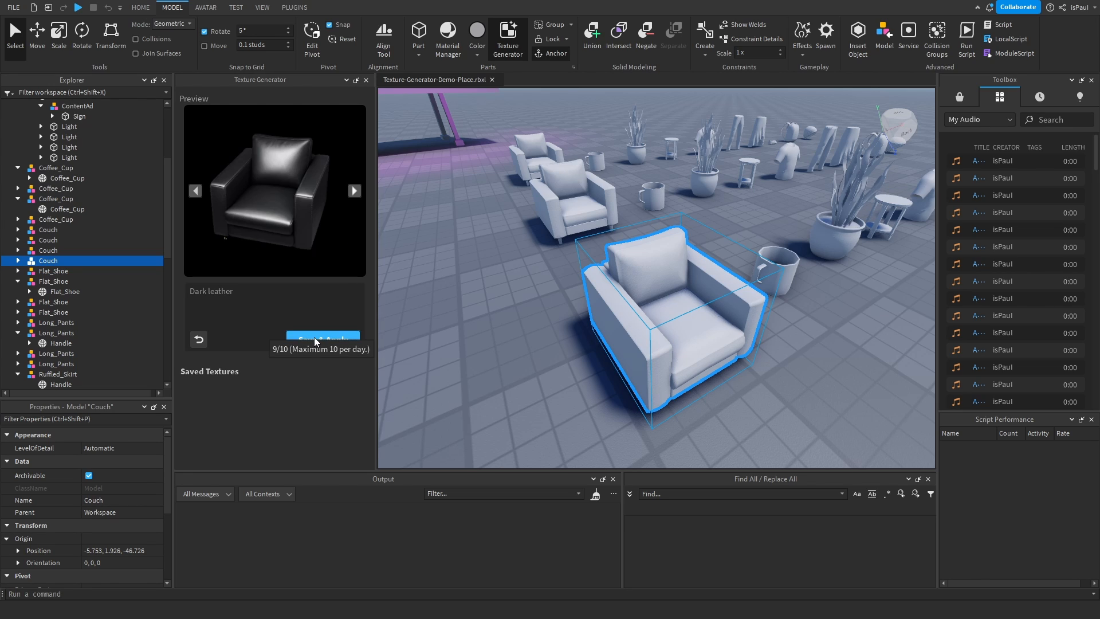
pyautogui.moveTo(322, 339)
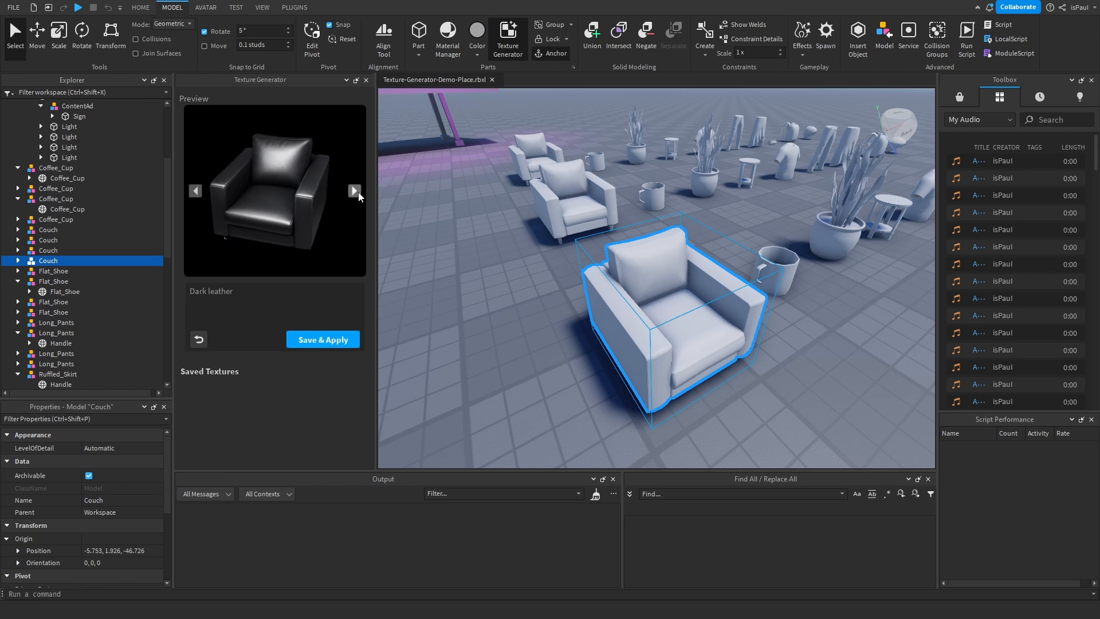
pyautogui.click(322, 339)
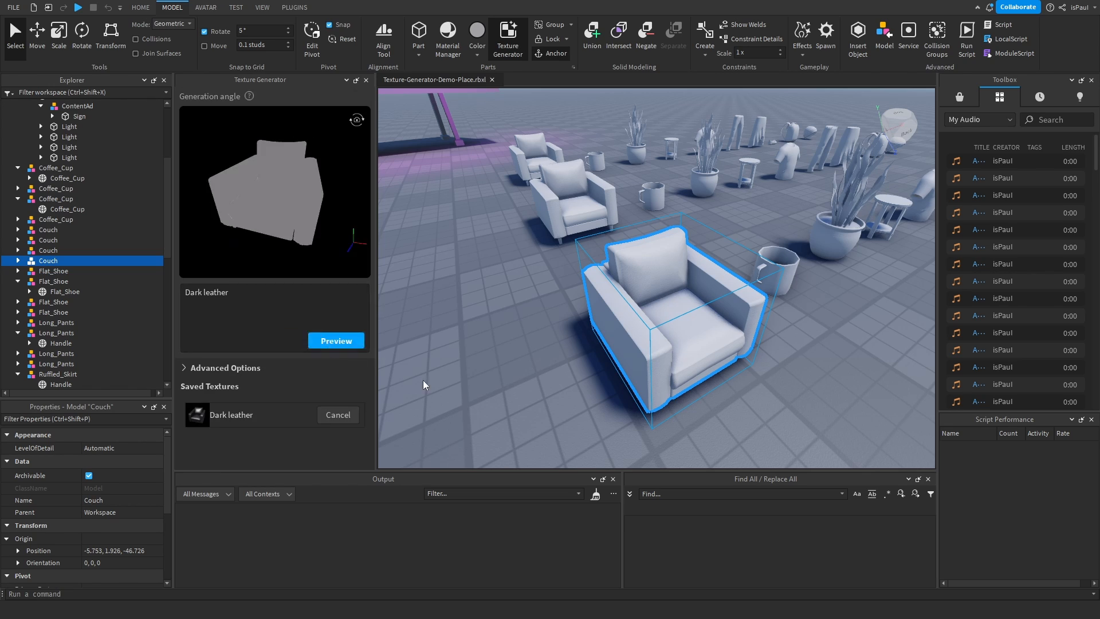